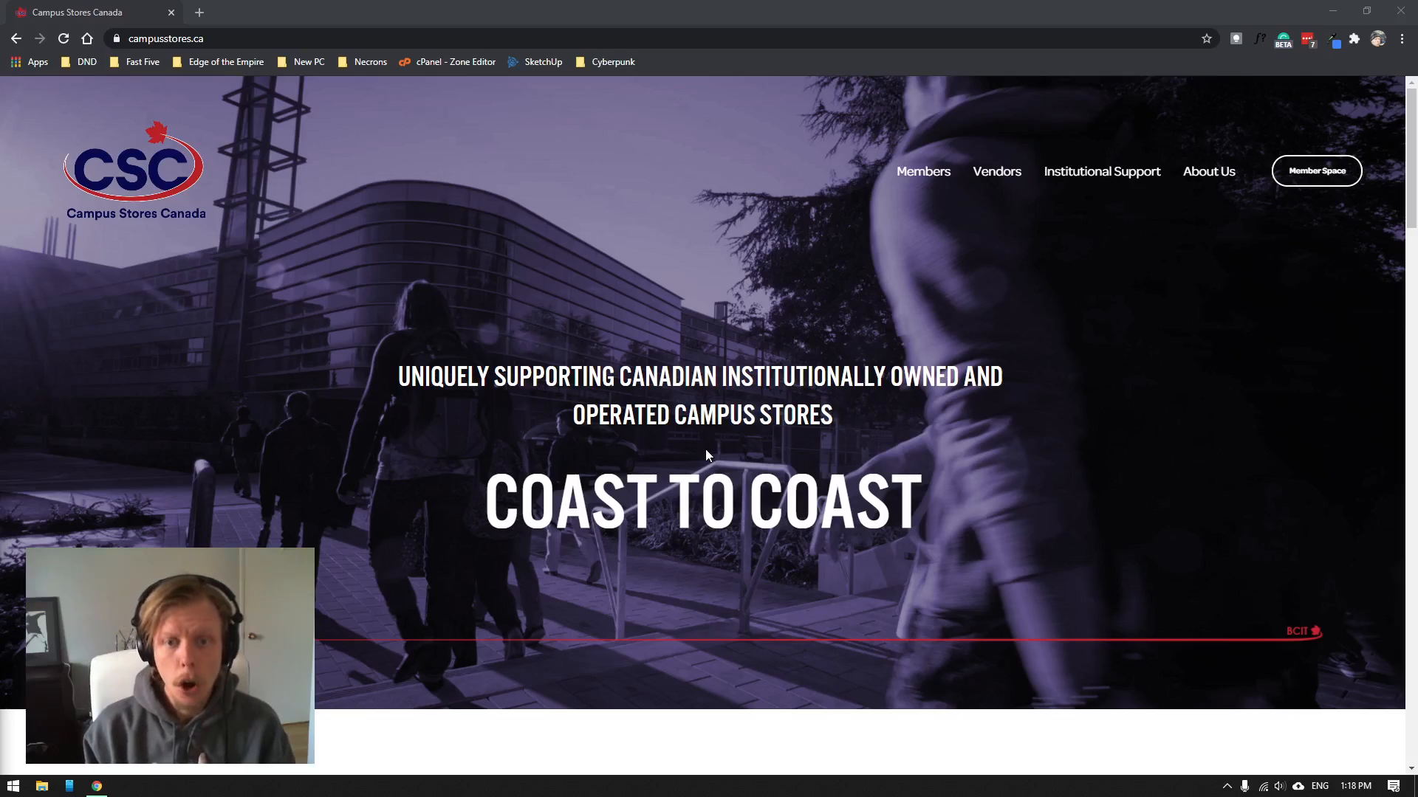
mouse_move(387, 97)
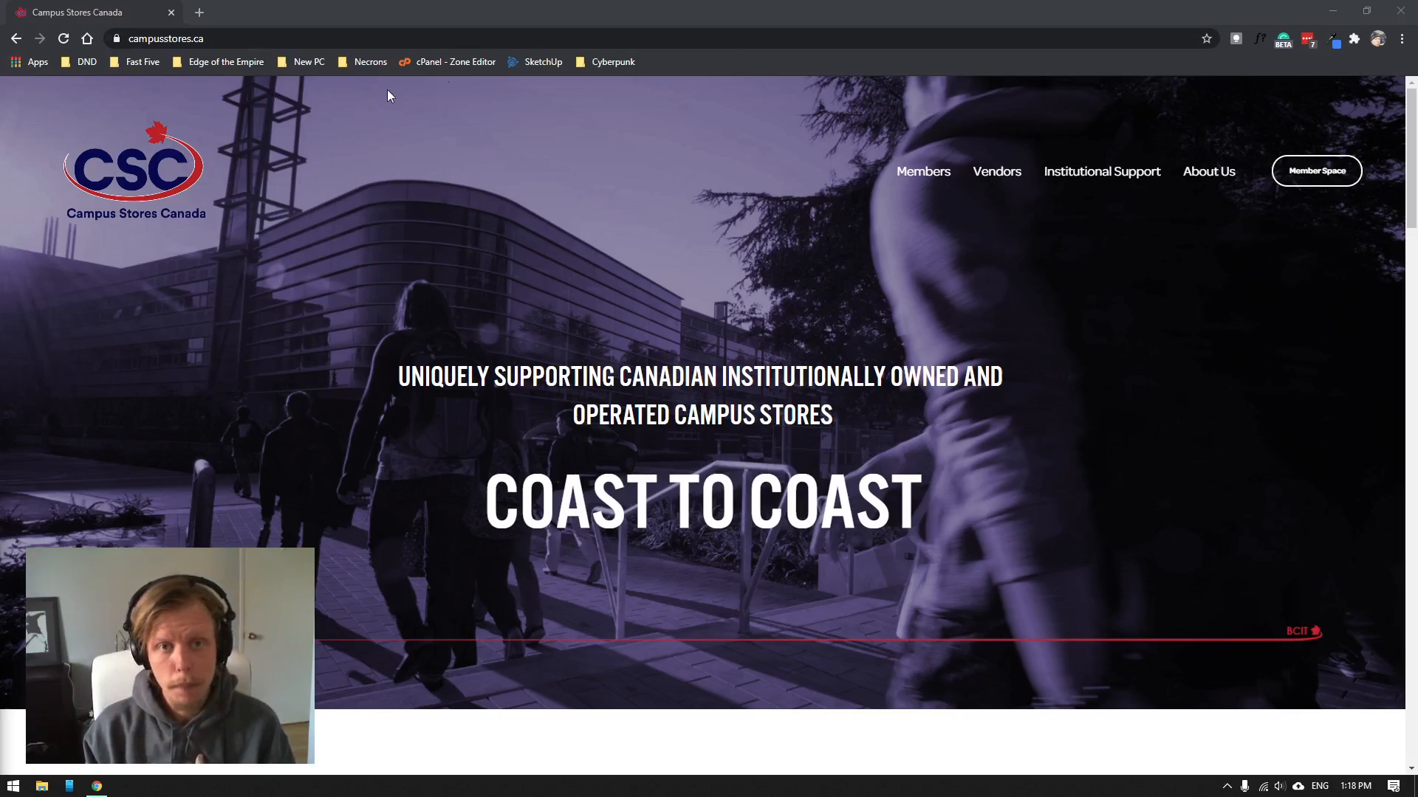
mouse_move(772, 288)
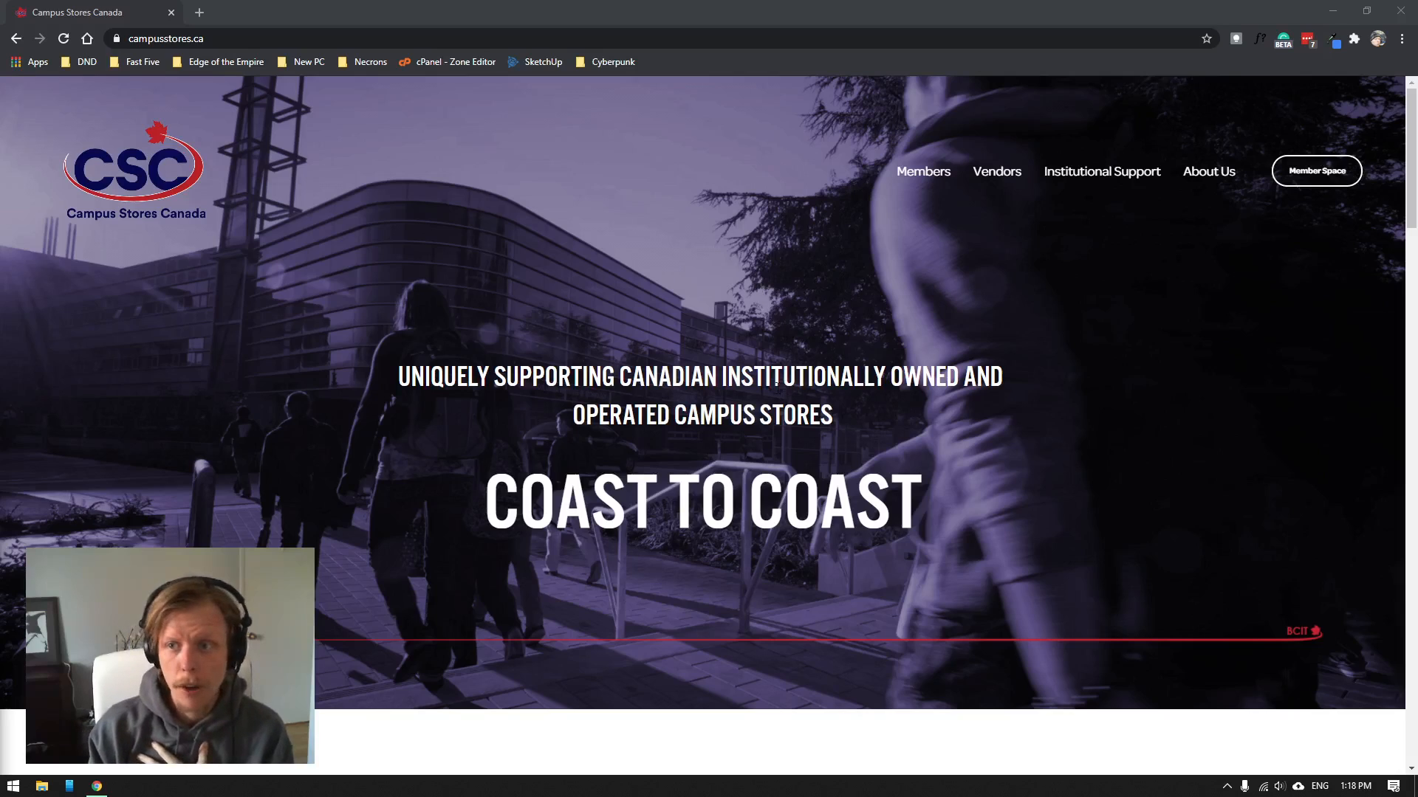
mouse_move(831, 329)
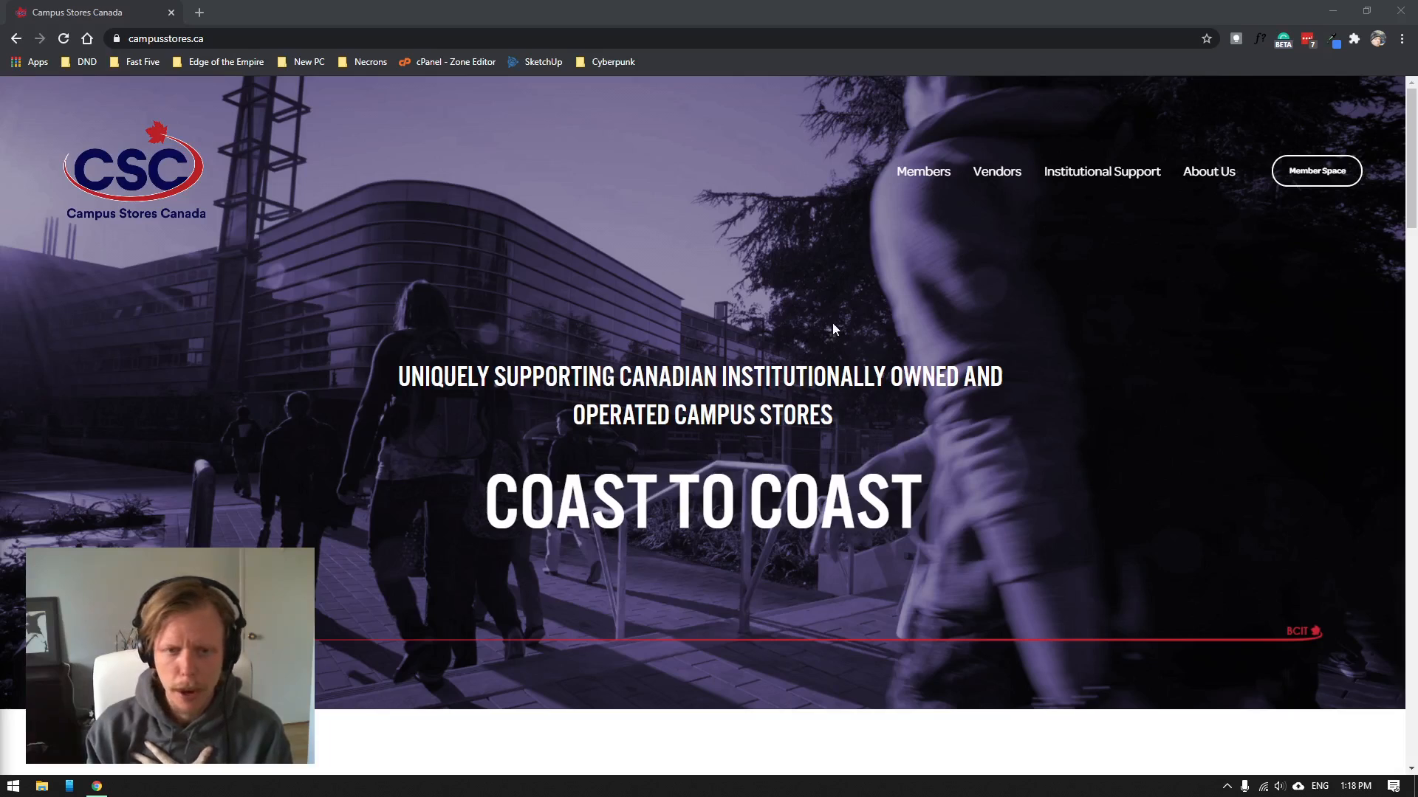
mouse_move(1324, 196)
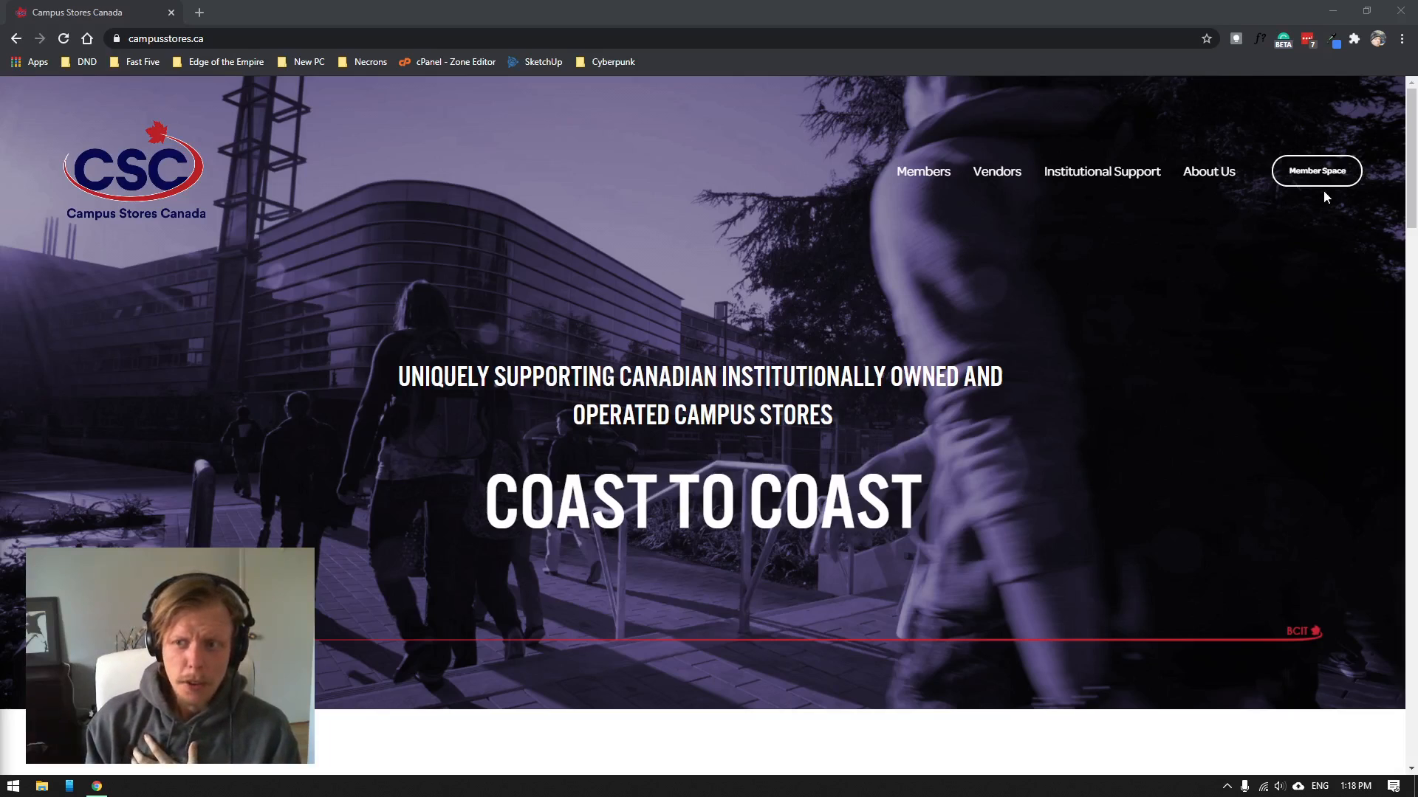
- Open the Member Space, bringing up the Google account chooser for the campusstores.ca account
left_click(1316, 171)
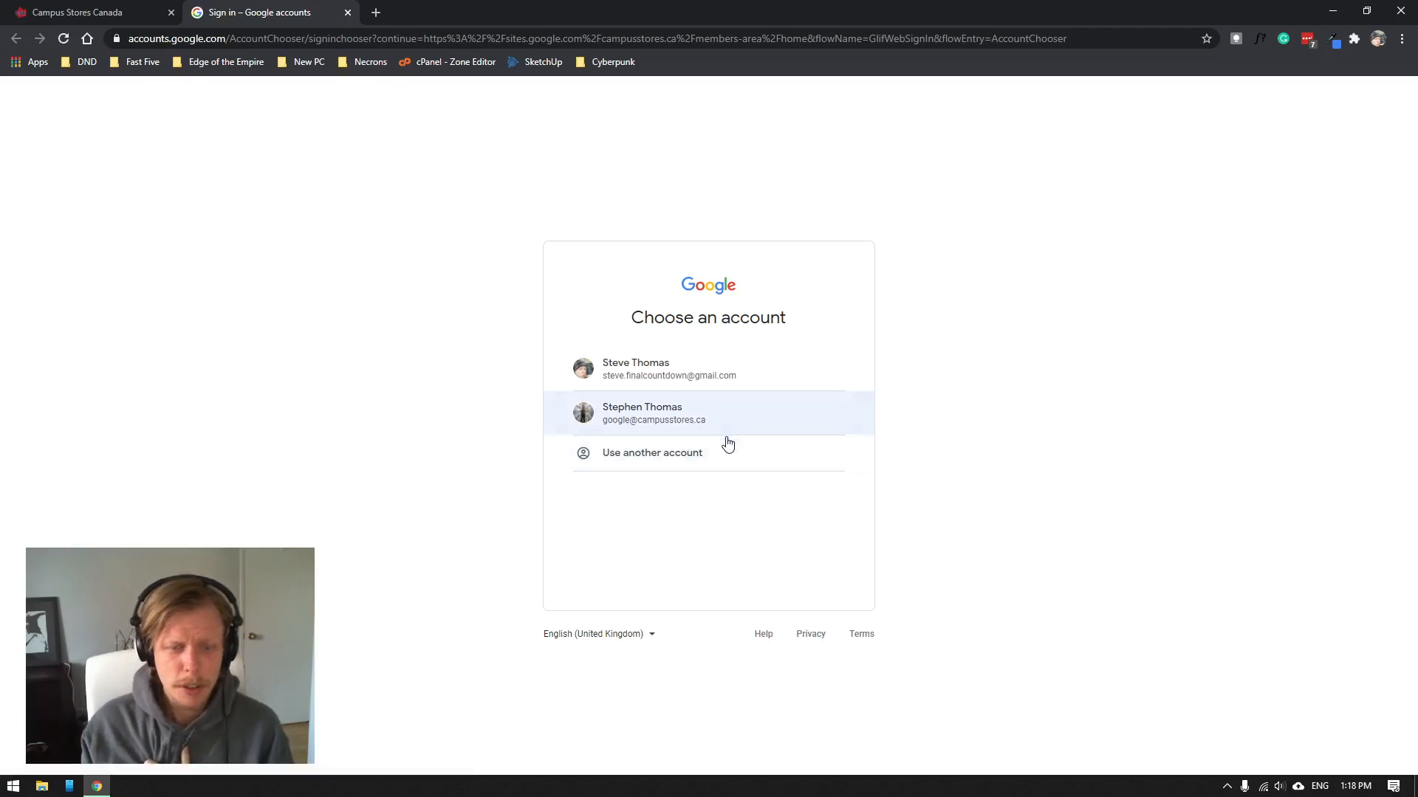
mouse_move(553, 435)
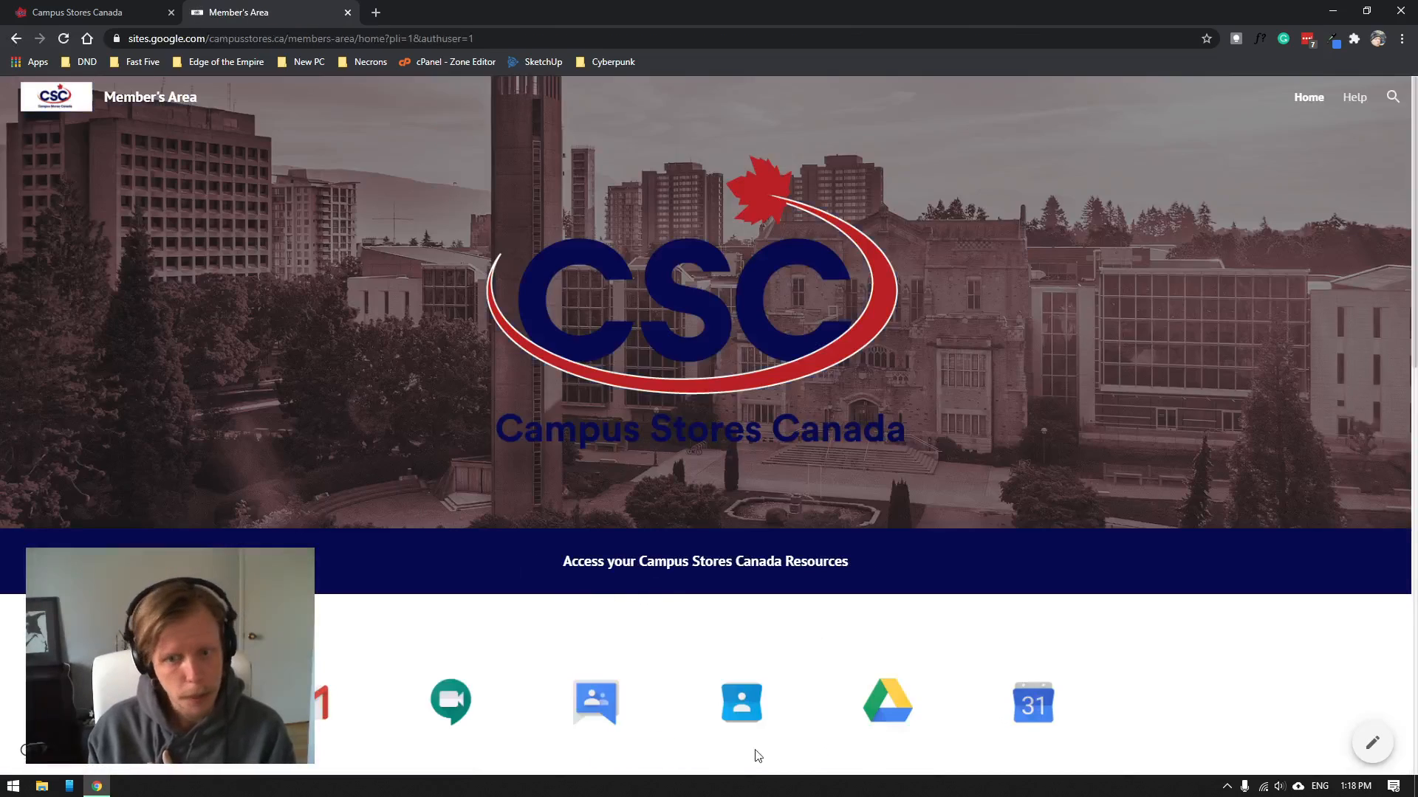
mouse_move(887, 703)
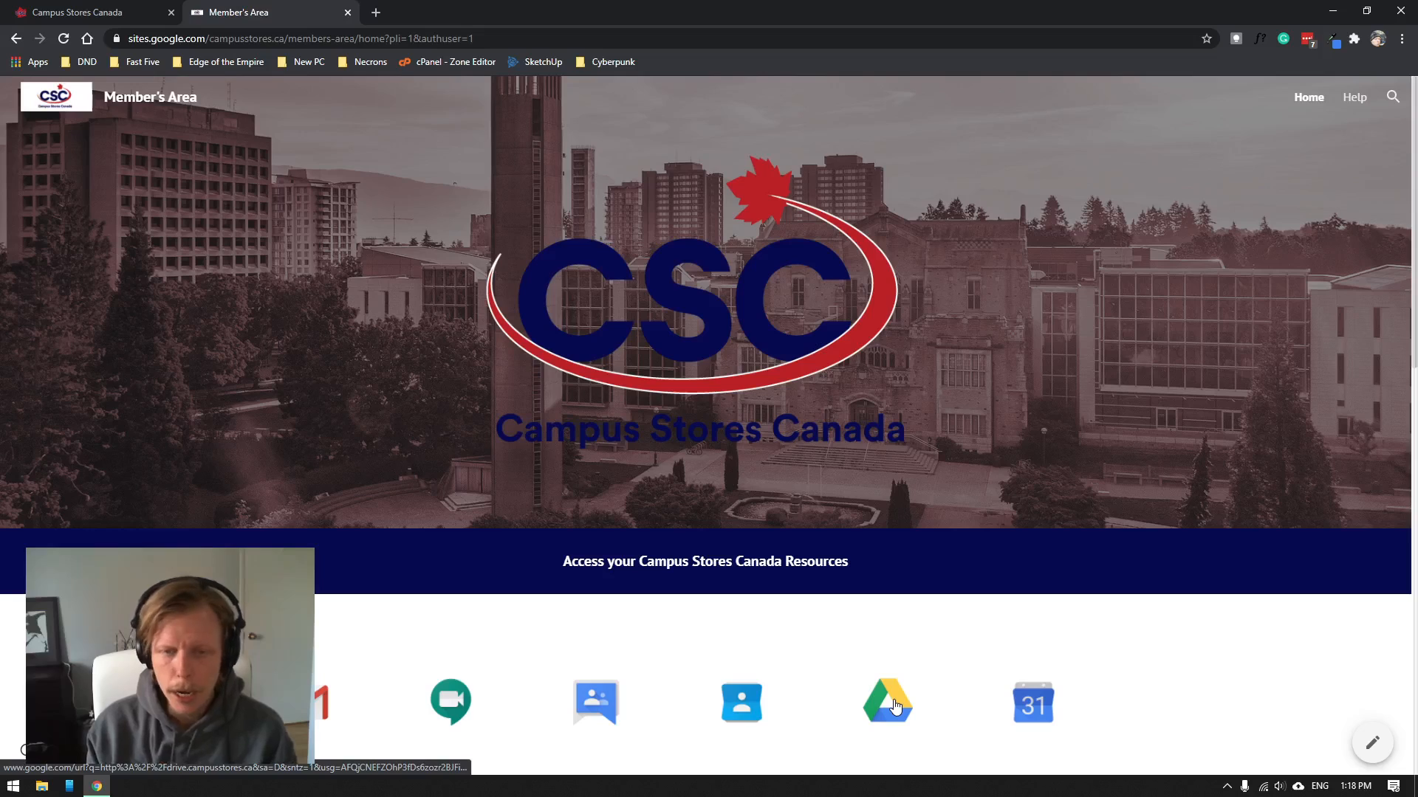
- Open the organisation's Google Drive from the Member's Area resources row
left_click(888, 703)
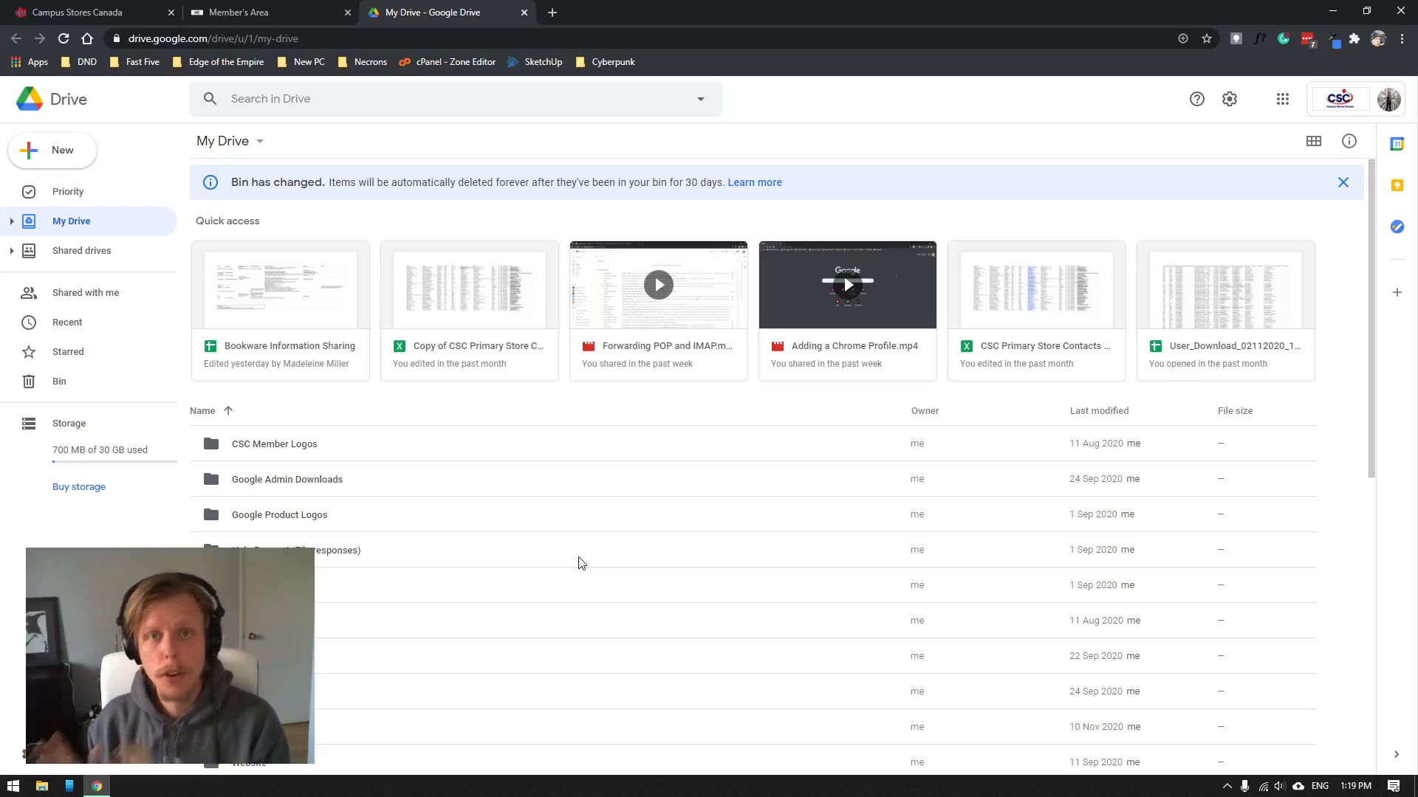
mouse_move(405, 539)
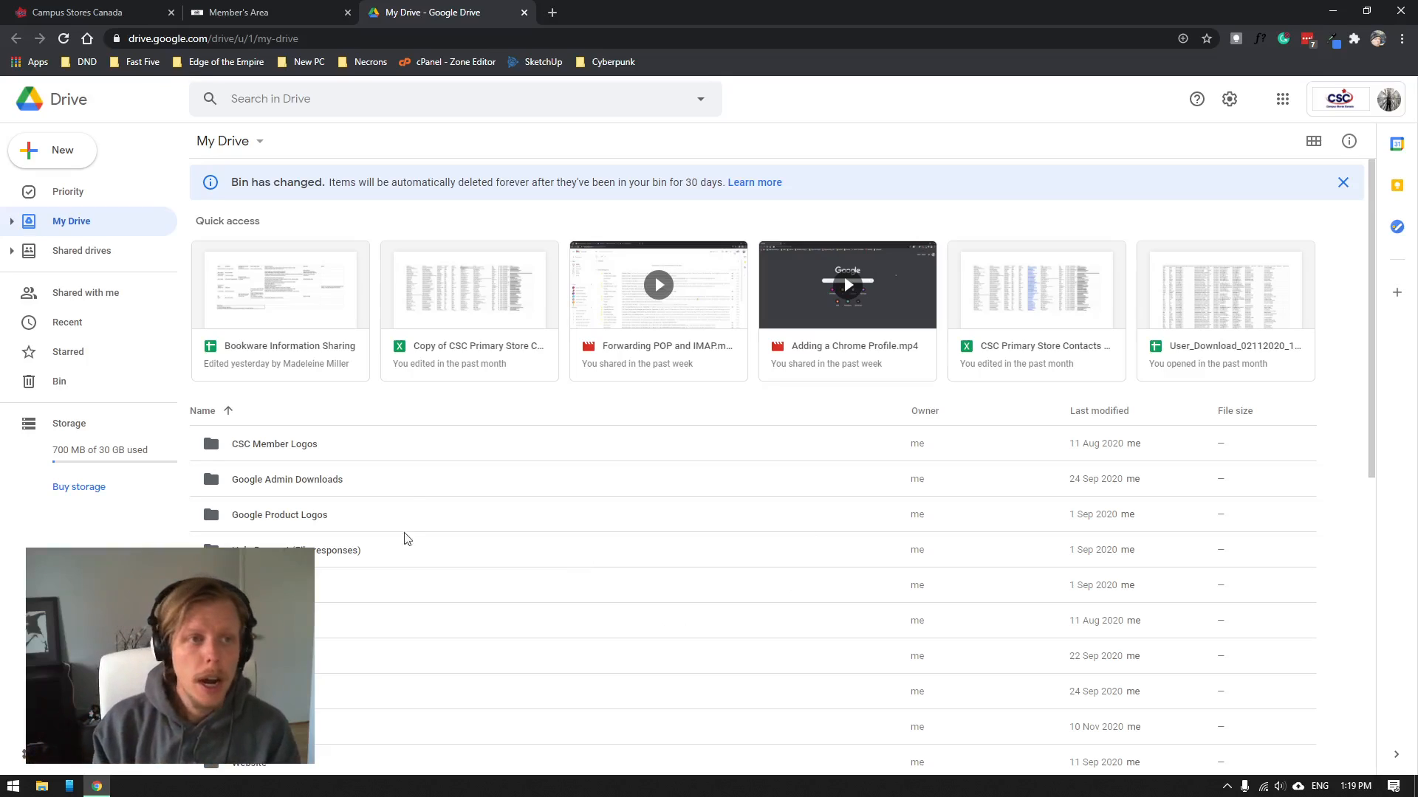
mouse_move(1383, 48)
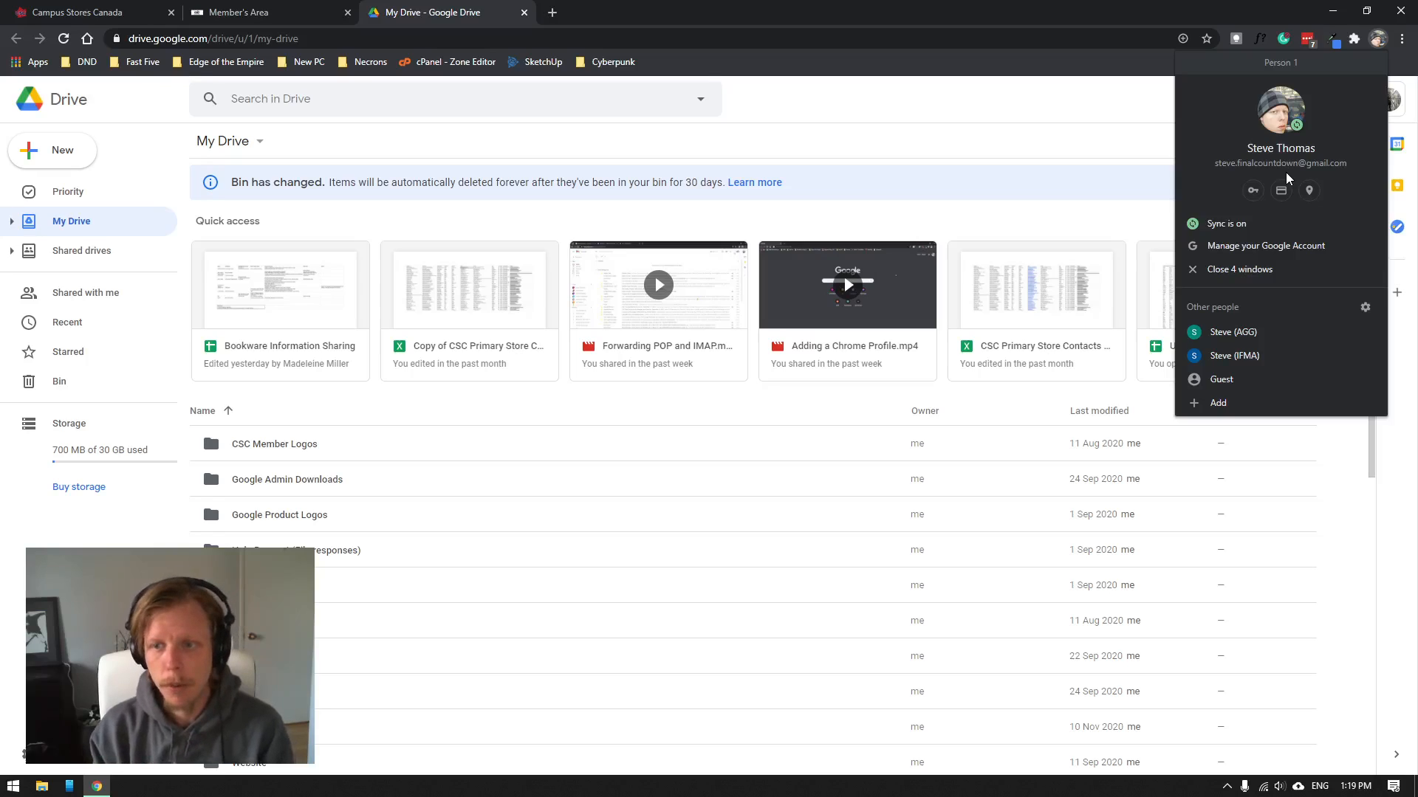
mouse_move(1246, 318)
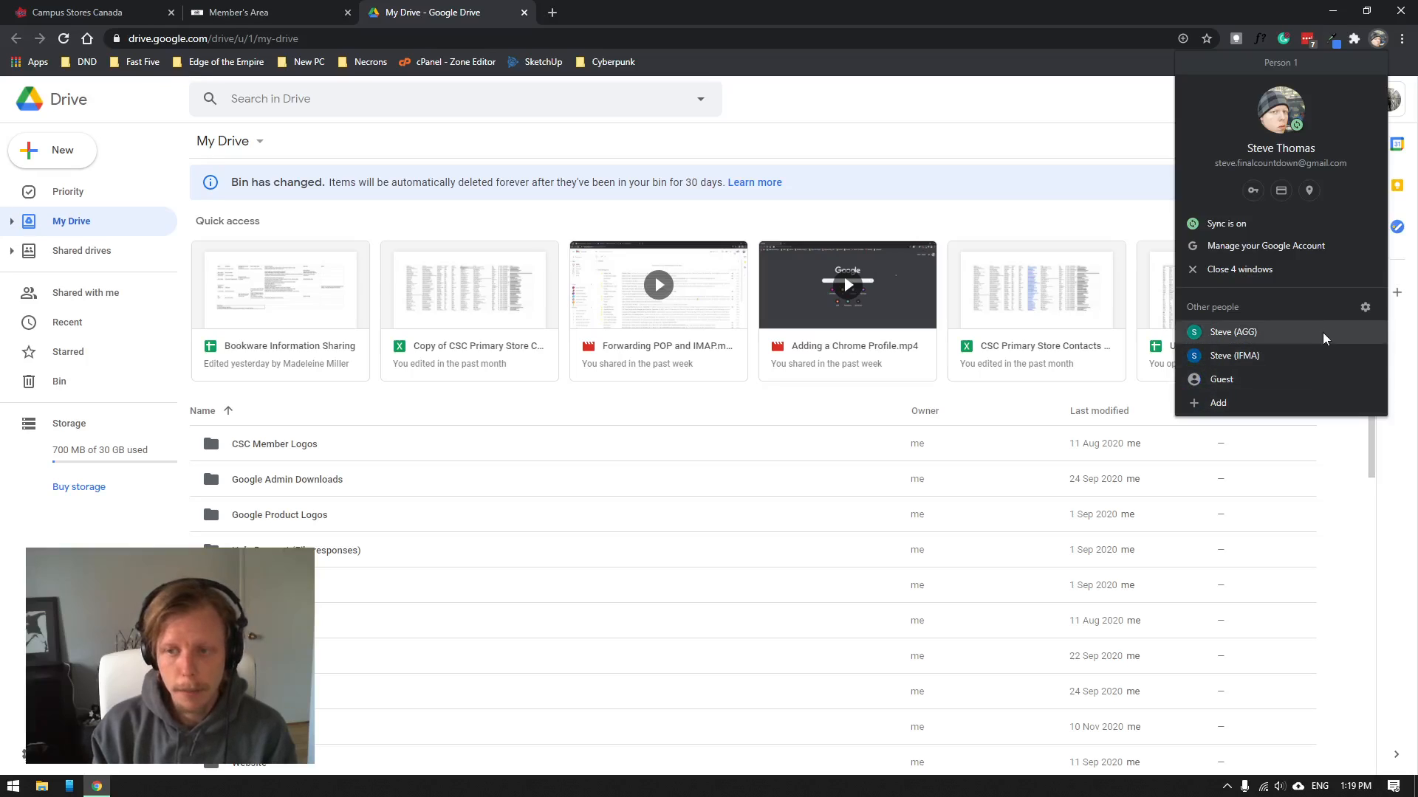
mouse_move(1303, 401)
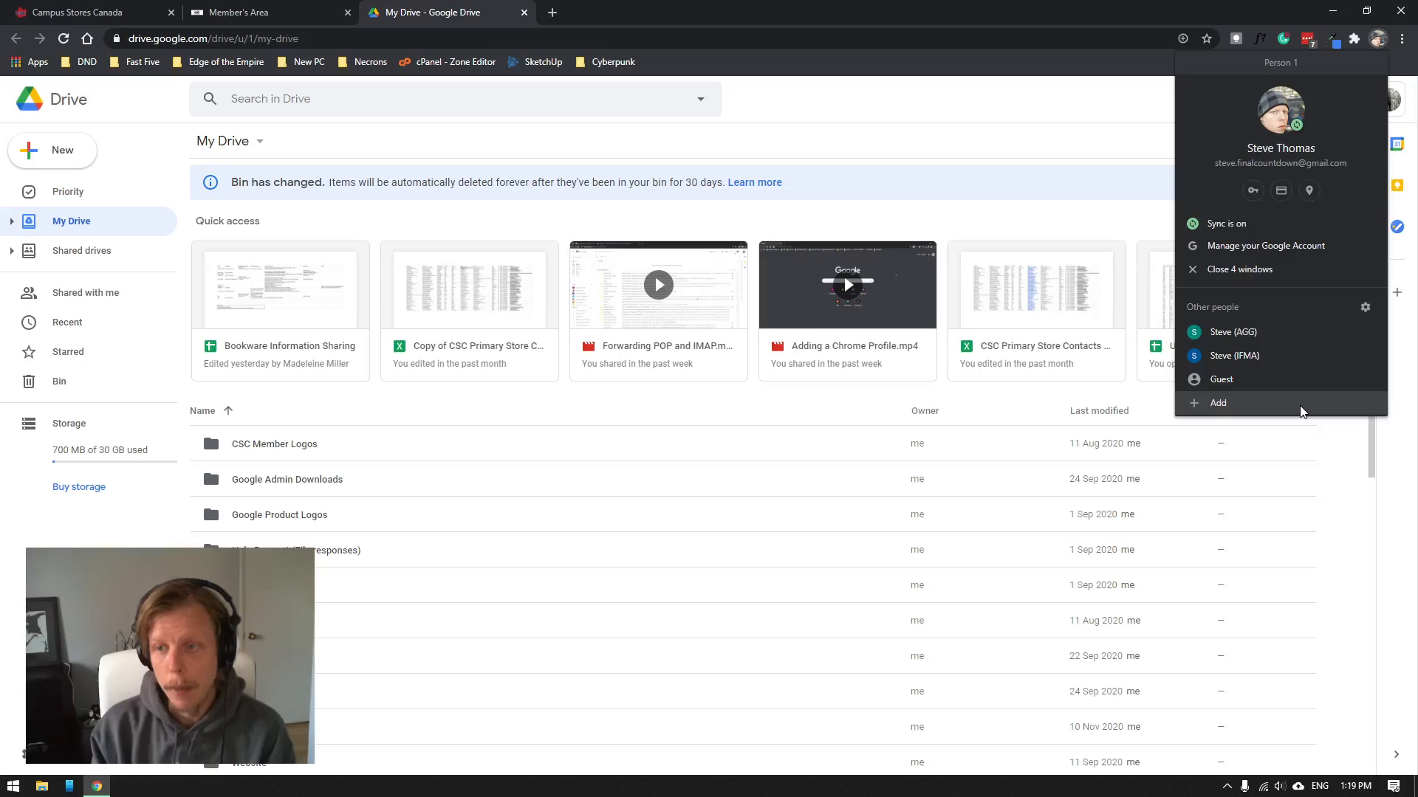
- Add a Chrome profile named CSC with the dinosaur avatar and a desktop shortcut
left_click(1218, 404)
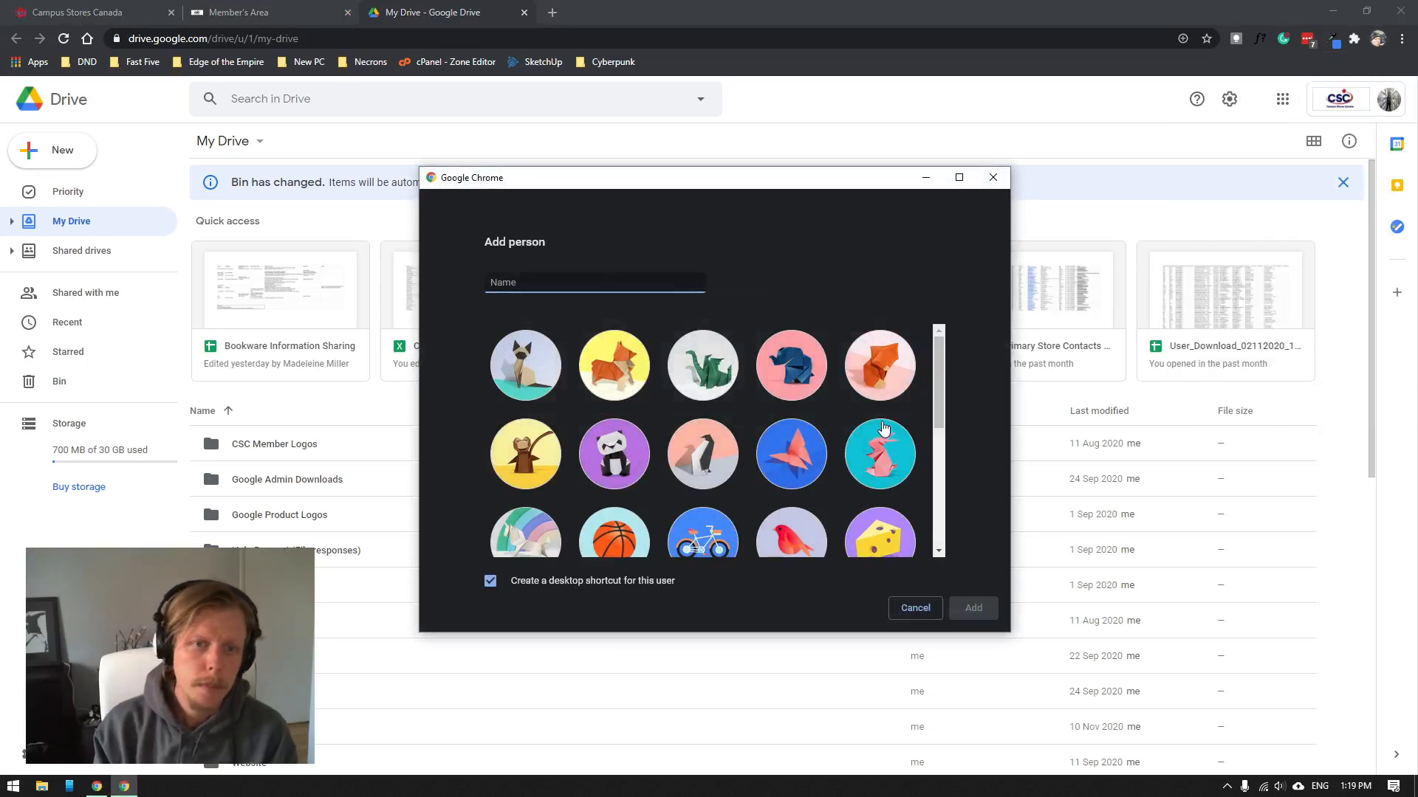
type("CSC")
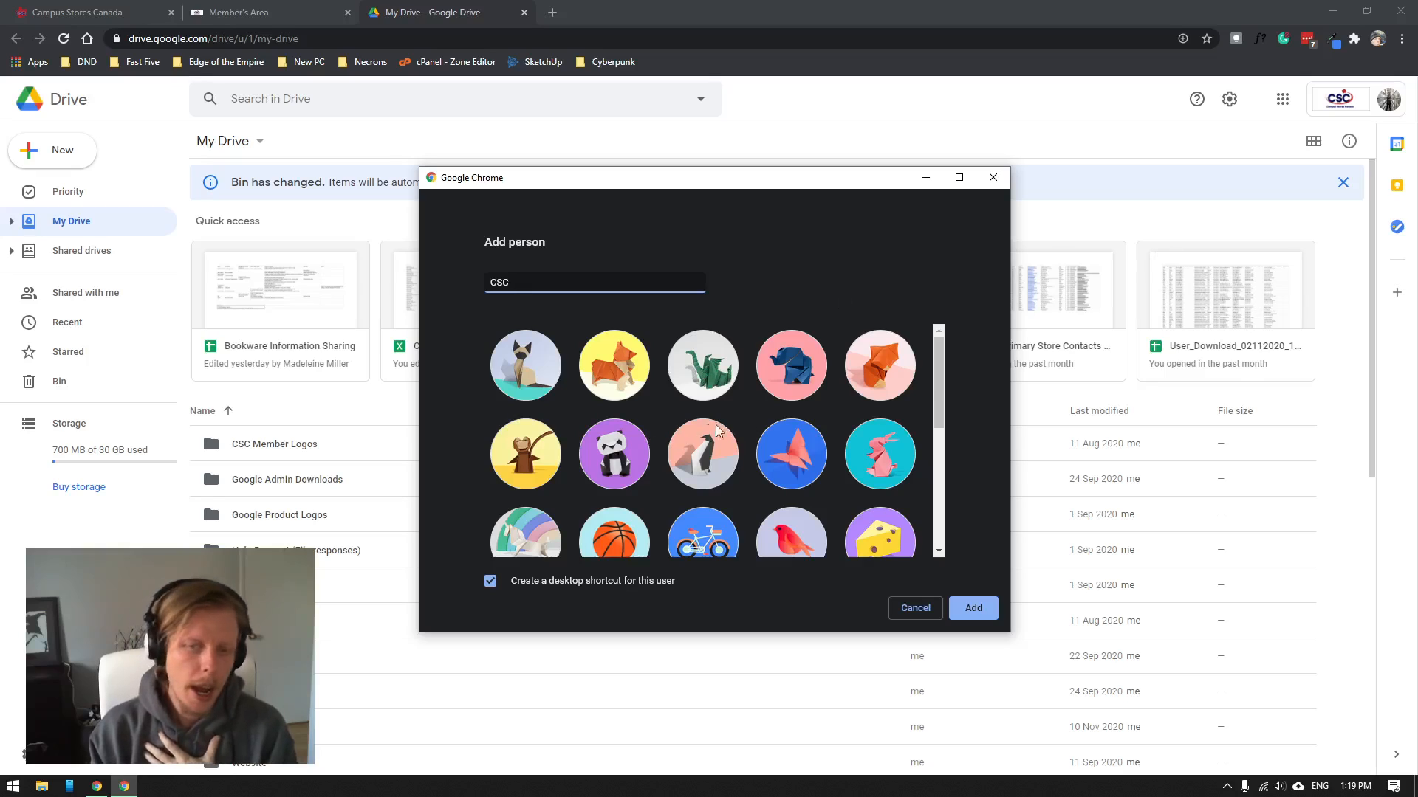
mouse_move(719, 375)
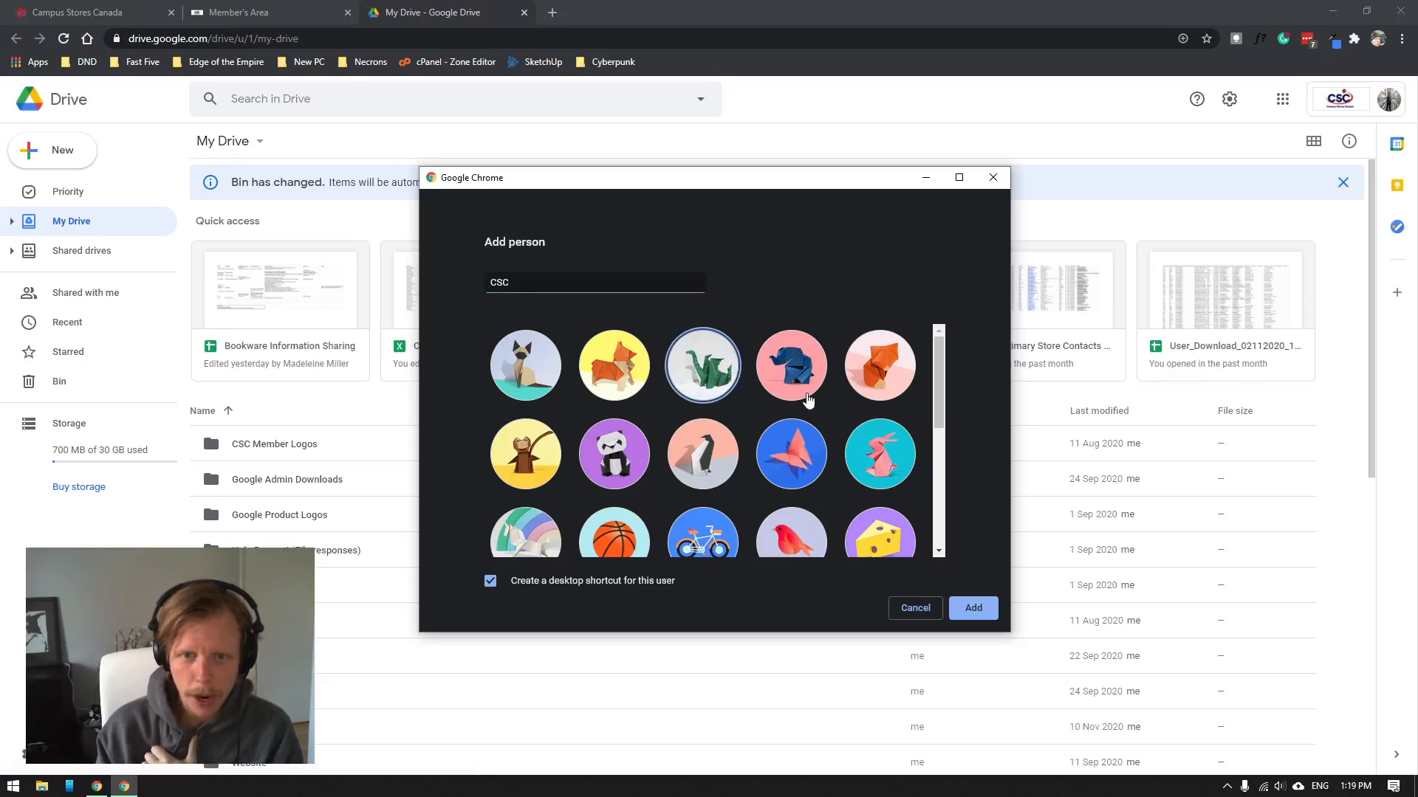
mouse_move(511, 597)
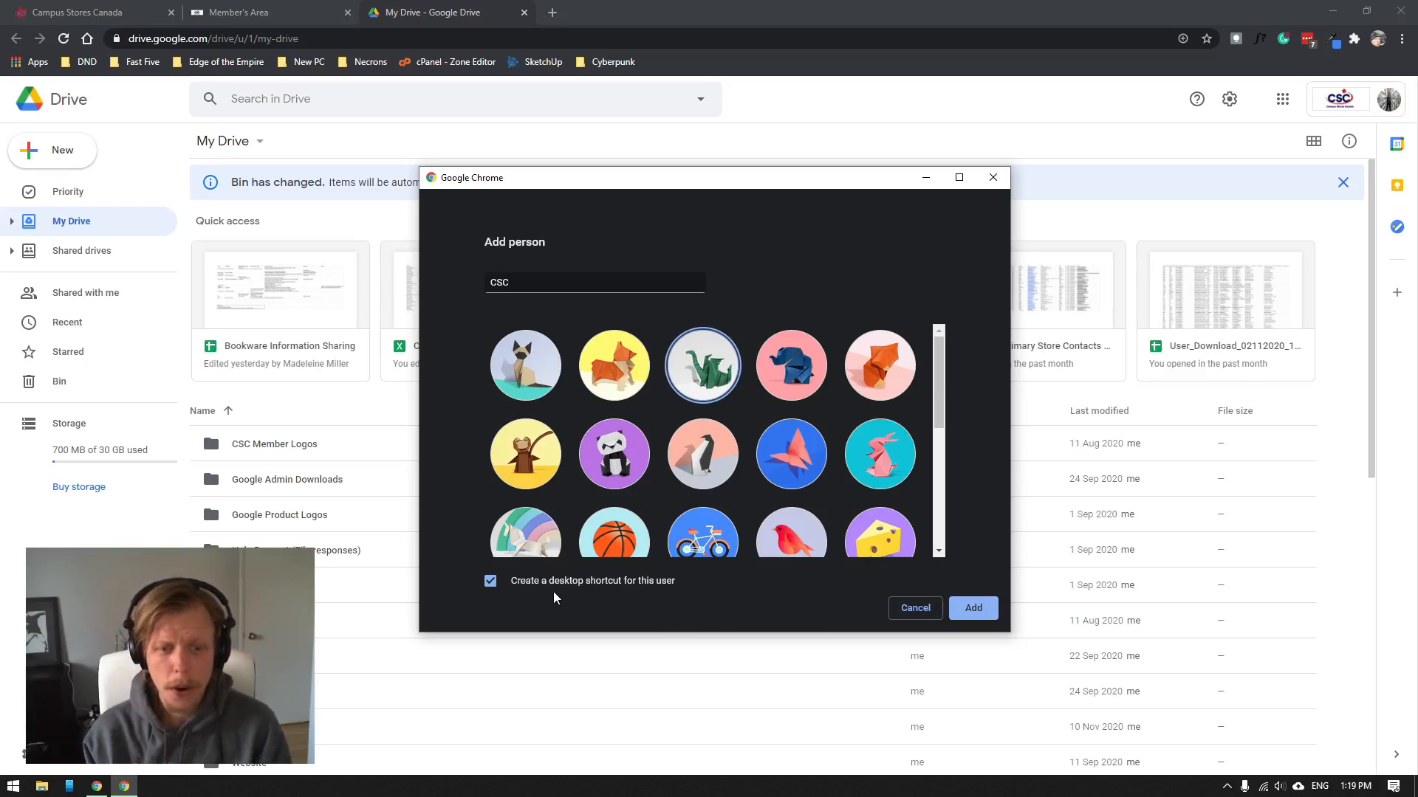
mouse_move(759, 597)
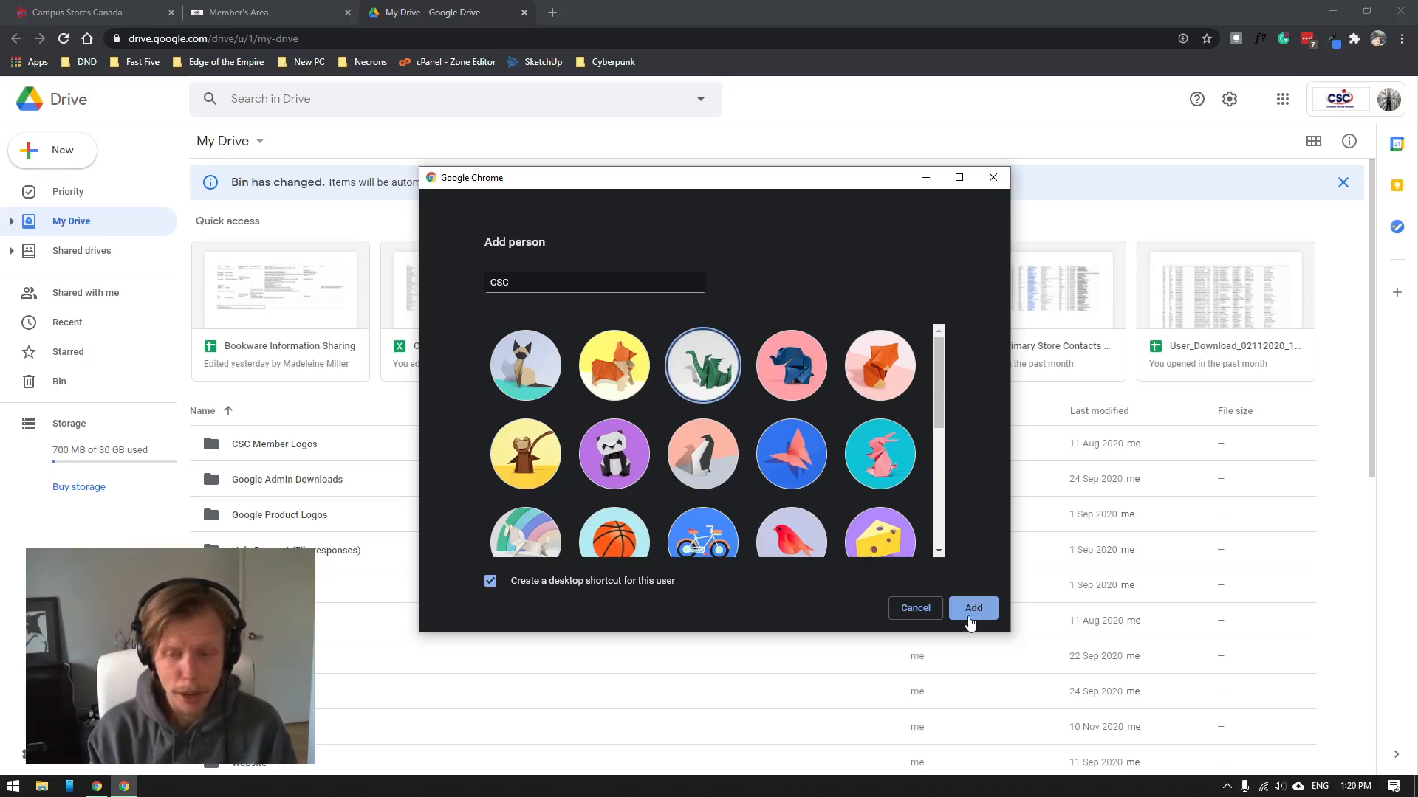
left_click(973, 607)
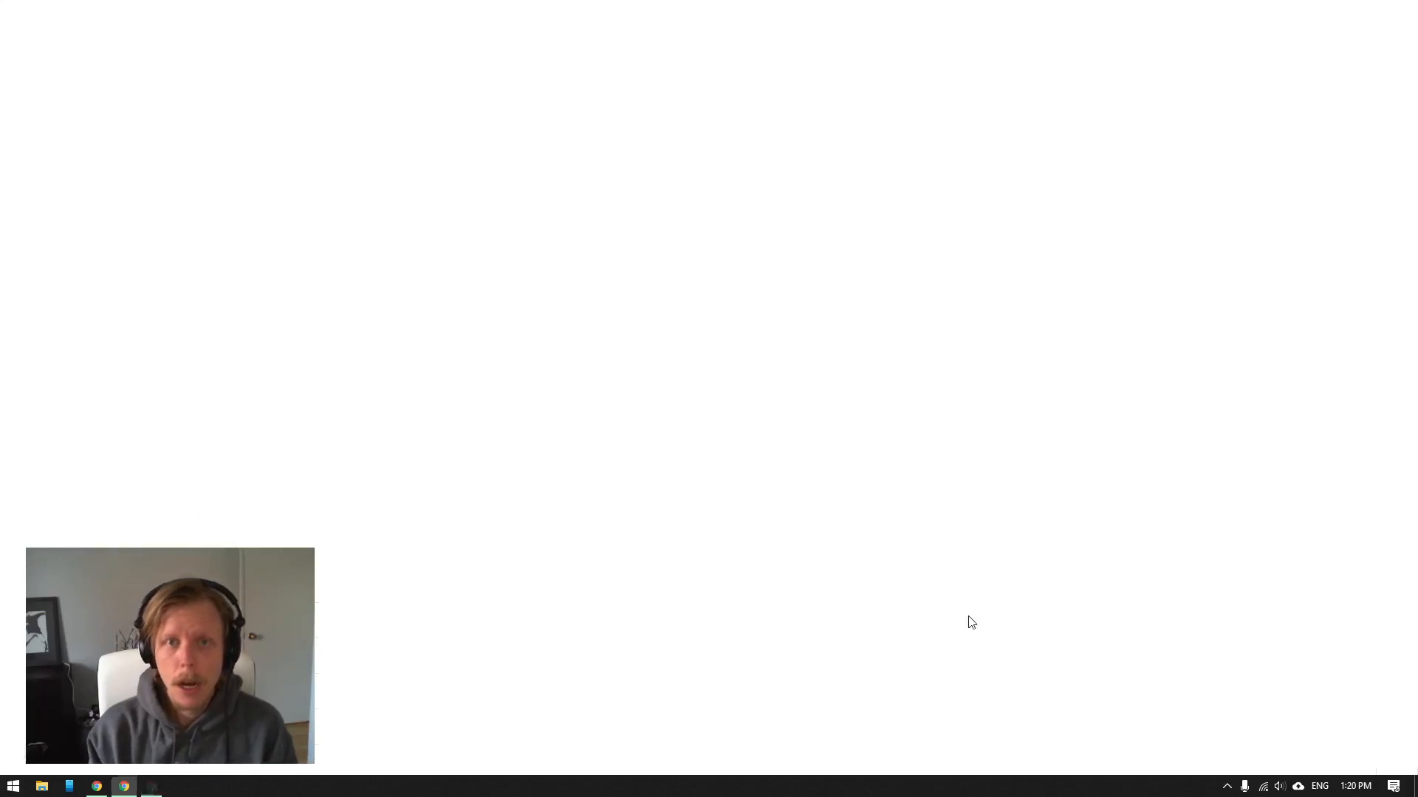
- Choose 'Already a Chrome user? Sign in' on the CSC profile's welcome page
left_click(124, 785)
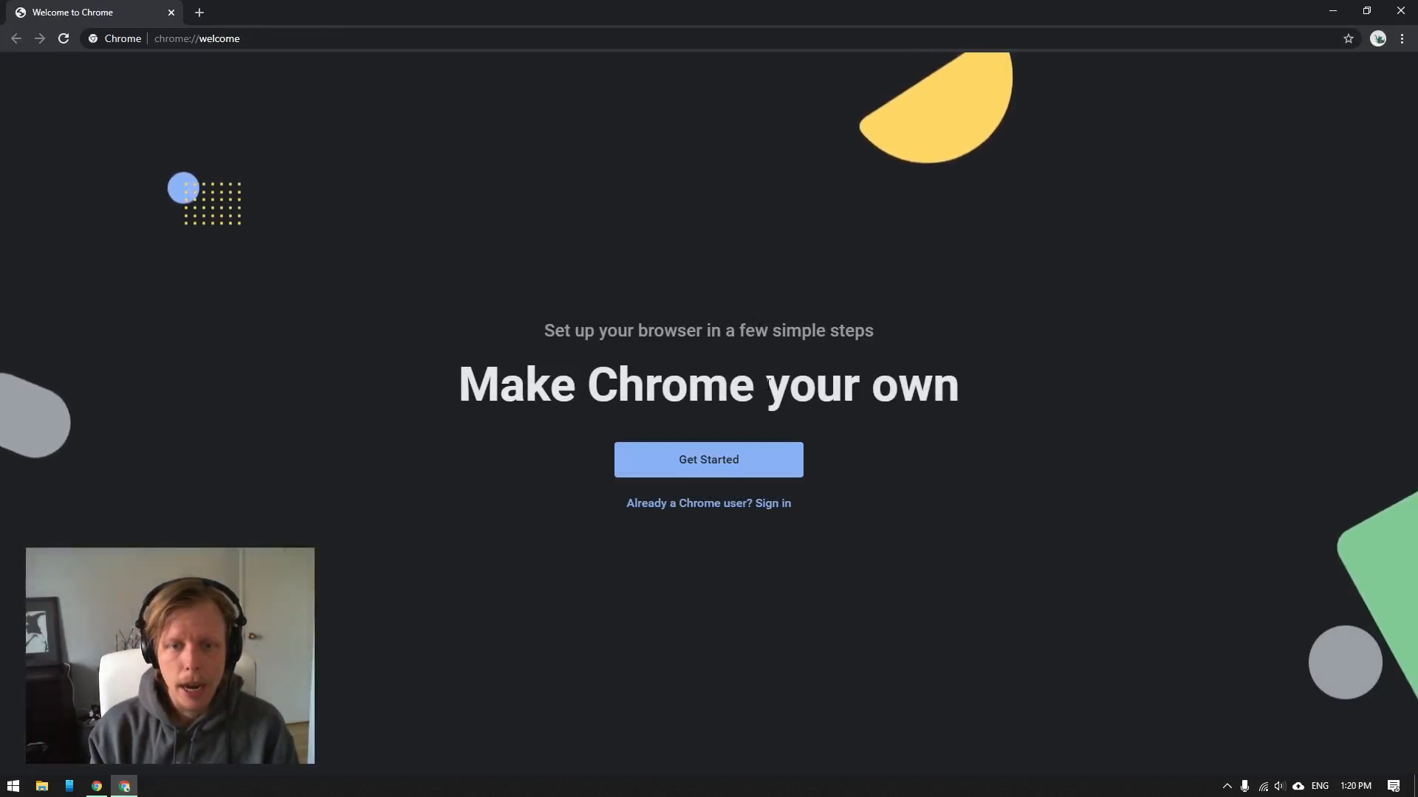
mouse_move(759, 509)
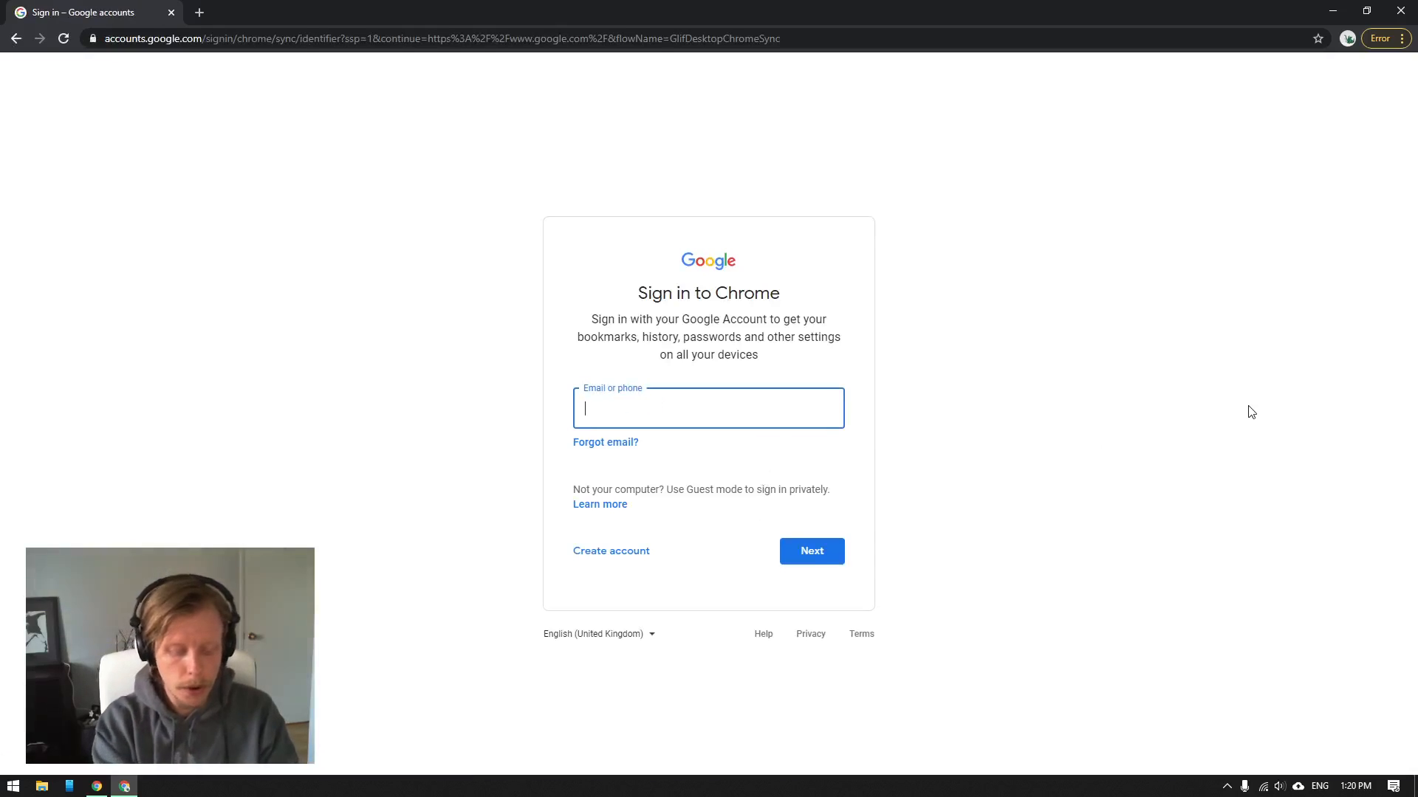
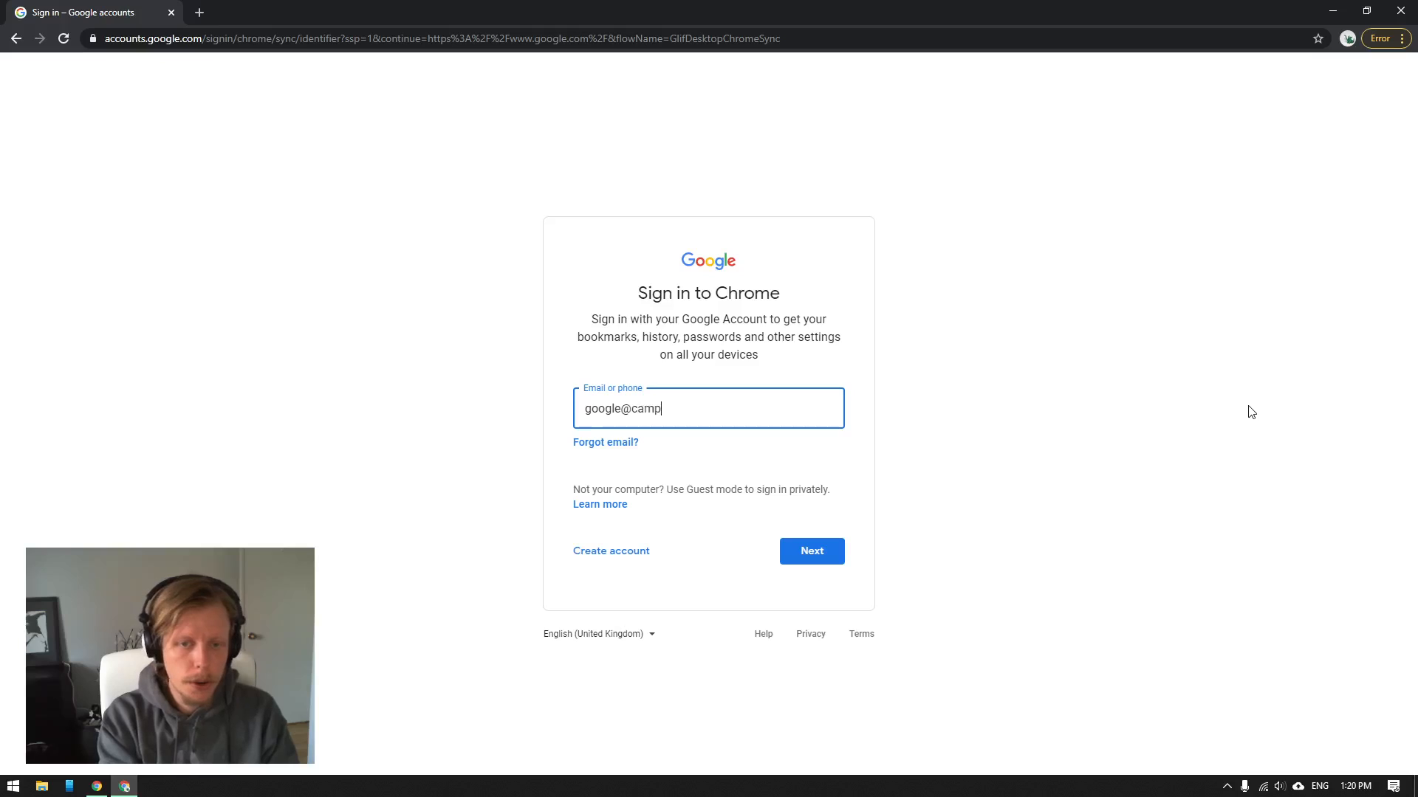
- Sign in to Chrome with the campusstores.ca work email and its password
left_click(811, 551)
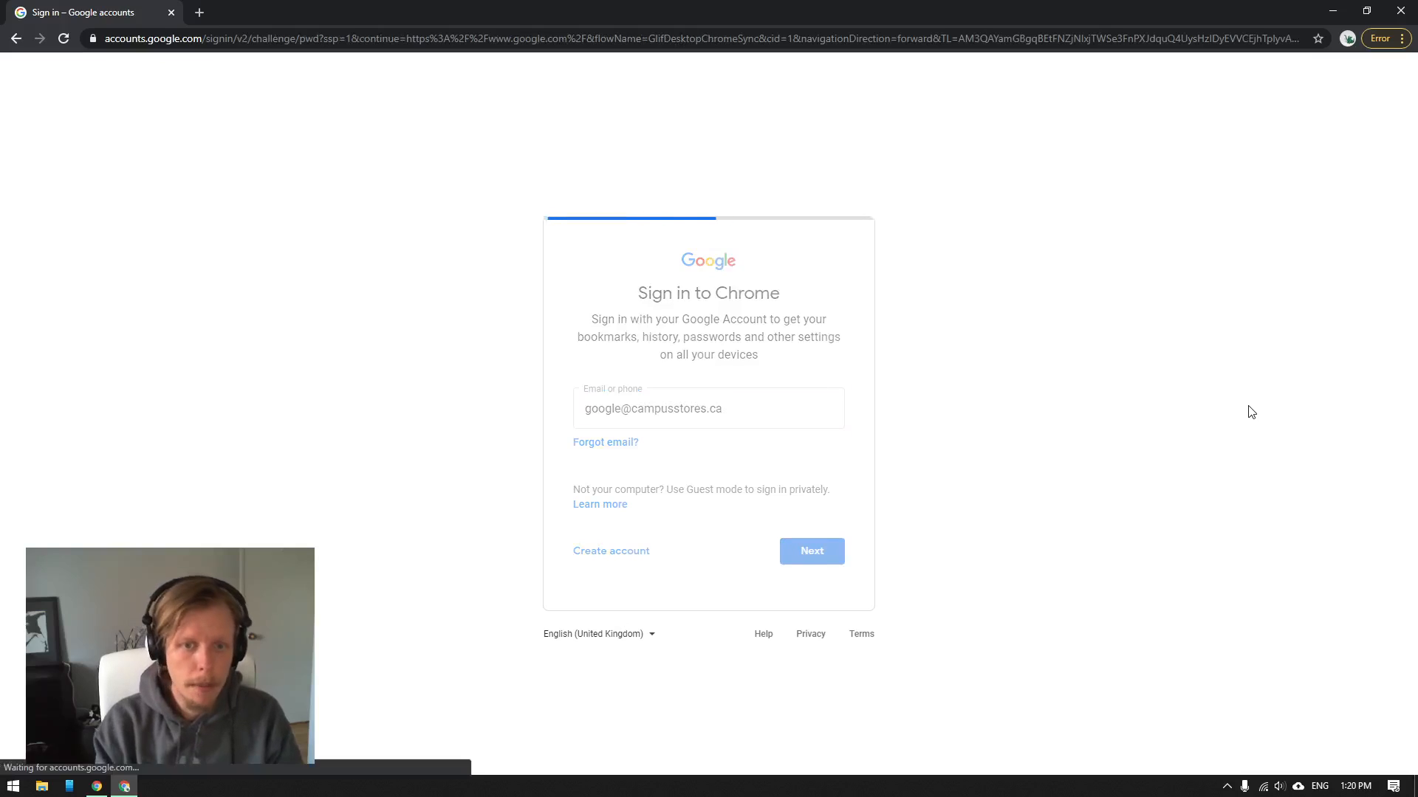
left_click(811, 551)
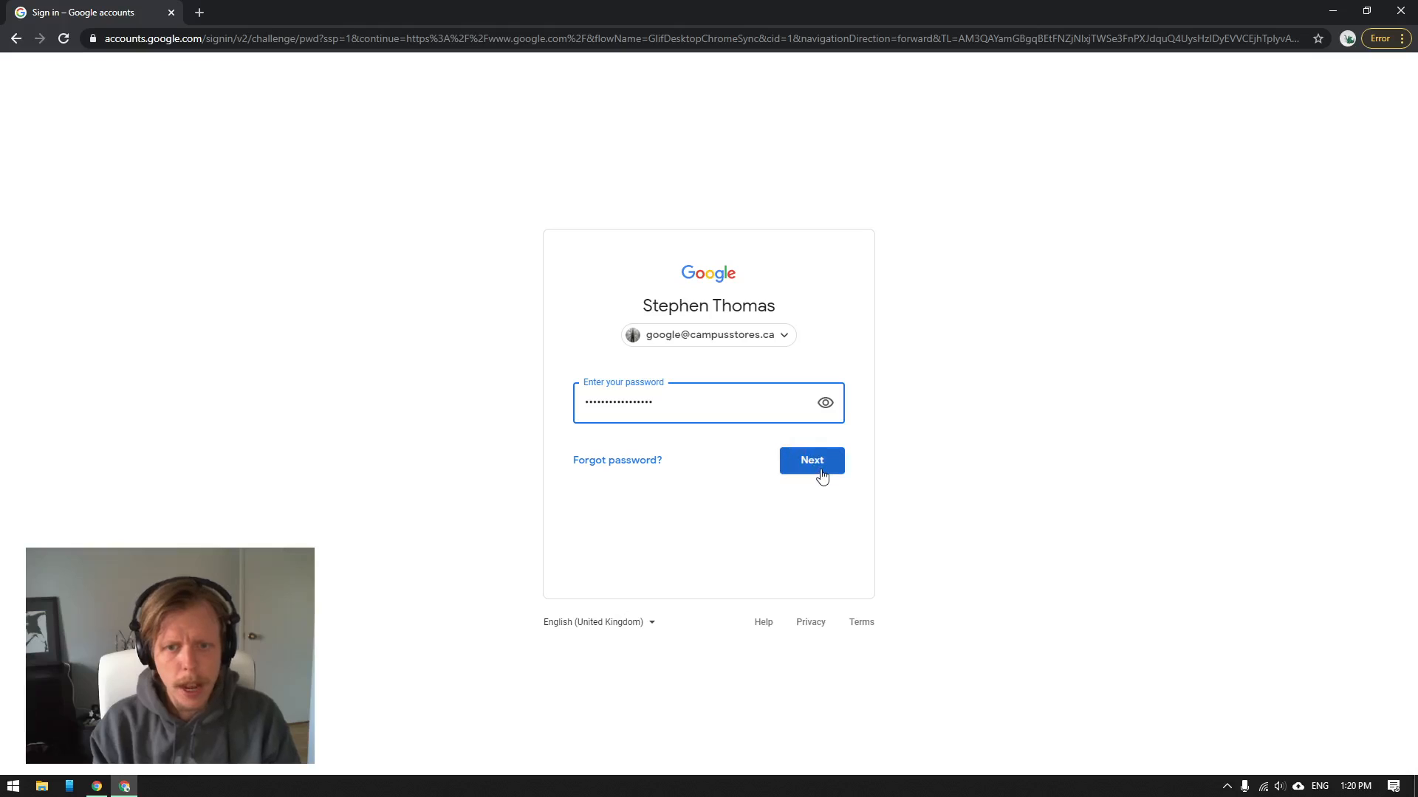
left_click(811, 461)
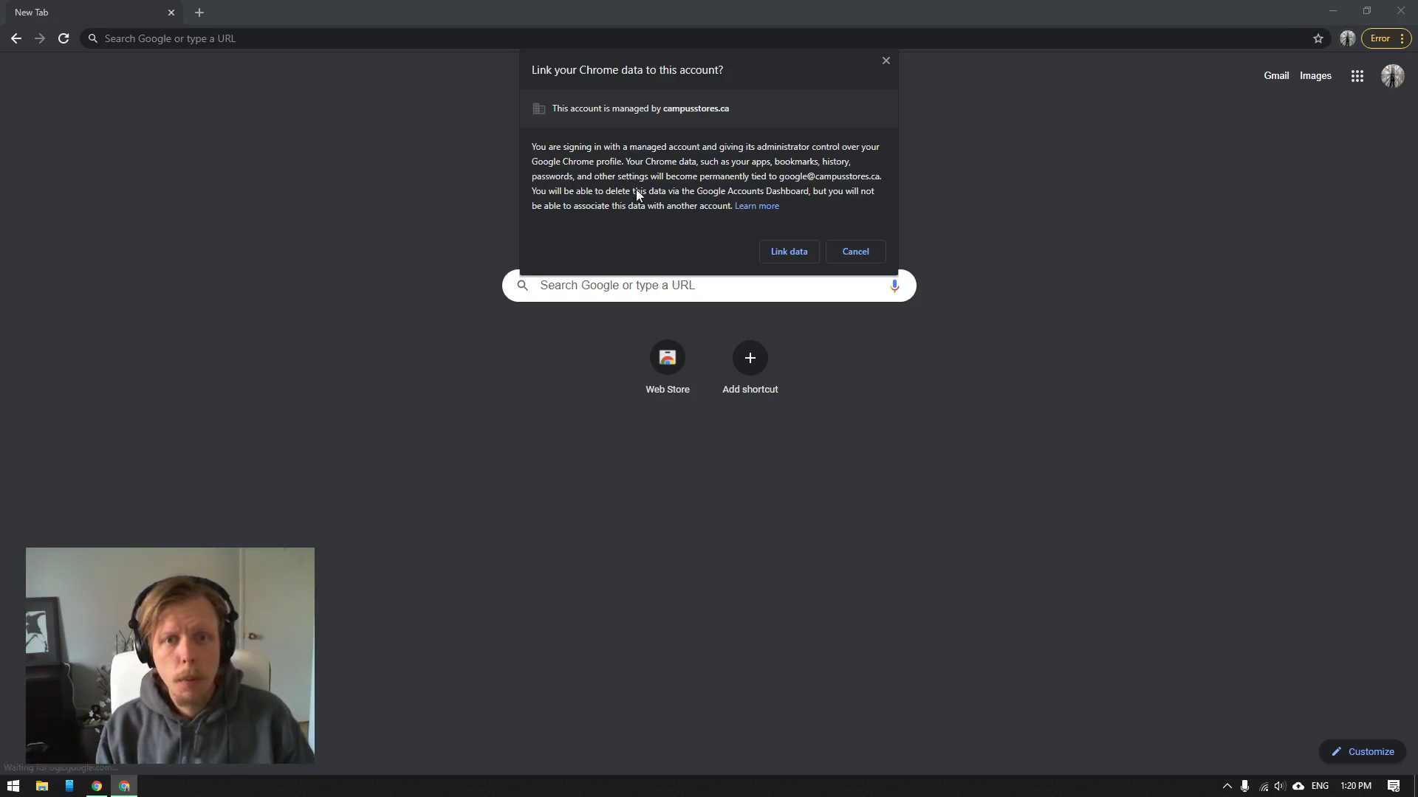
mouse_move(710, 238)
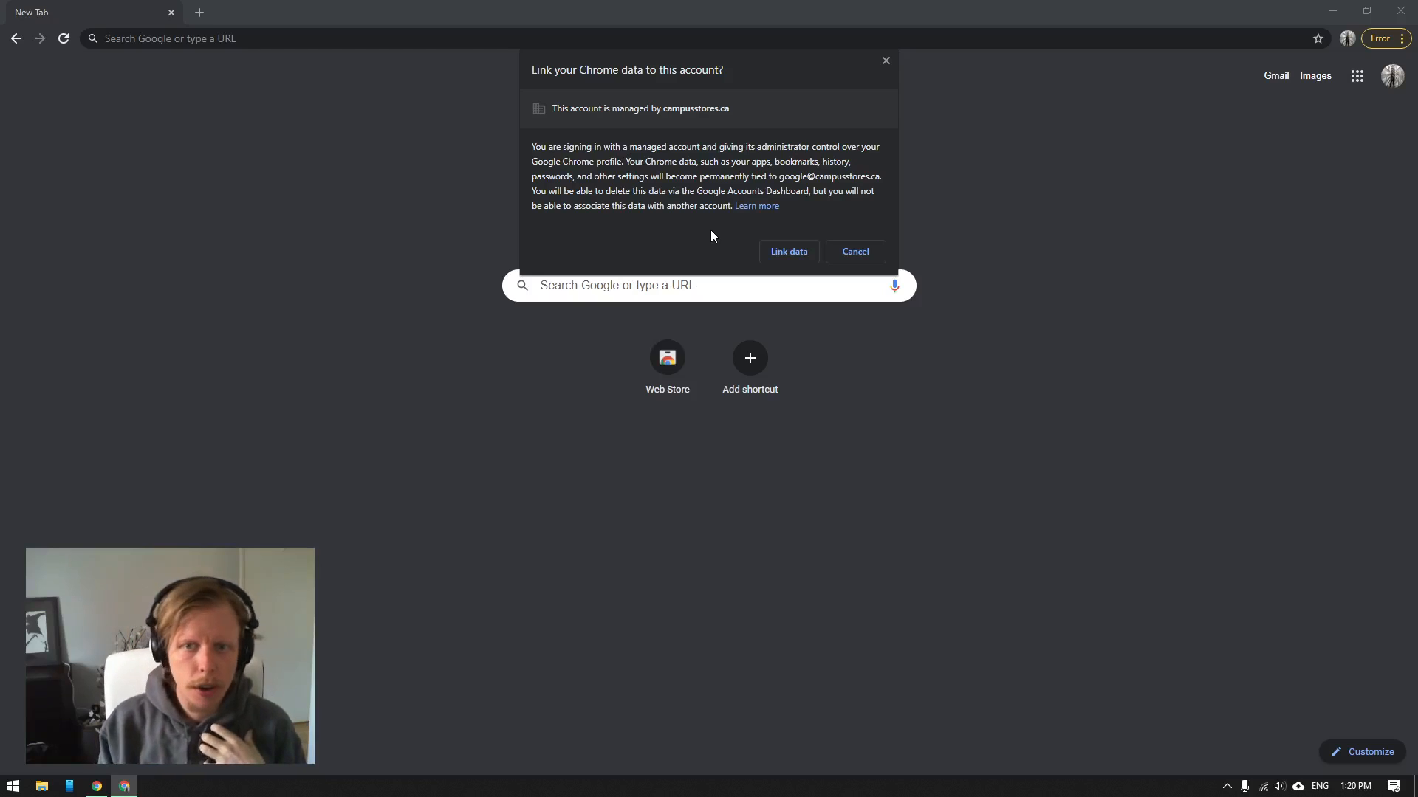
mouse_move(889, 252)
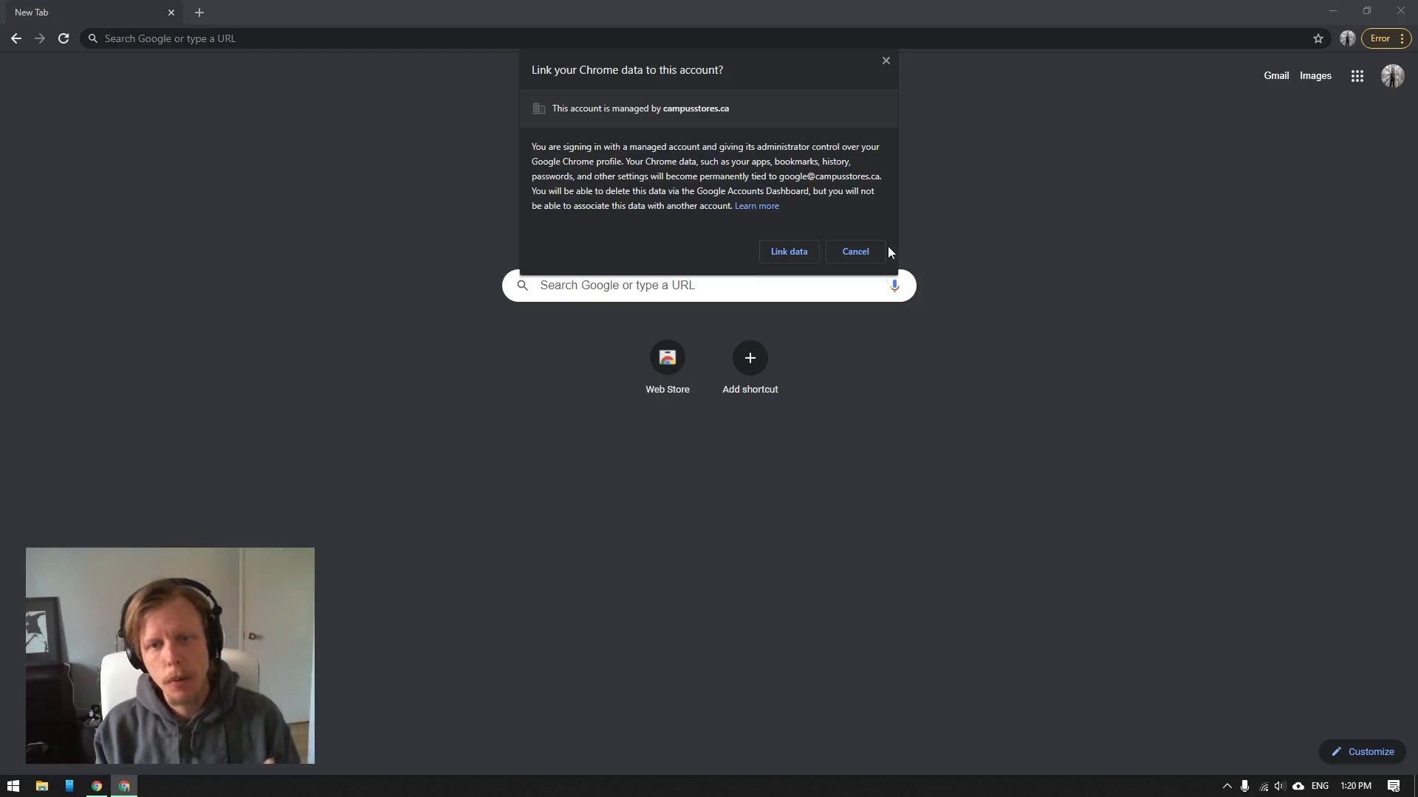
- Answer the 'Link your Chrome data to this account?' prompt to return to the new tab page
left_click(854, 251)
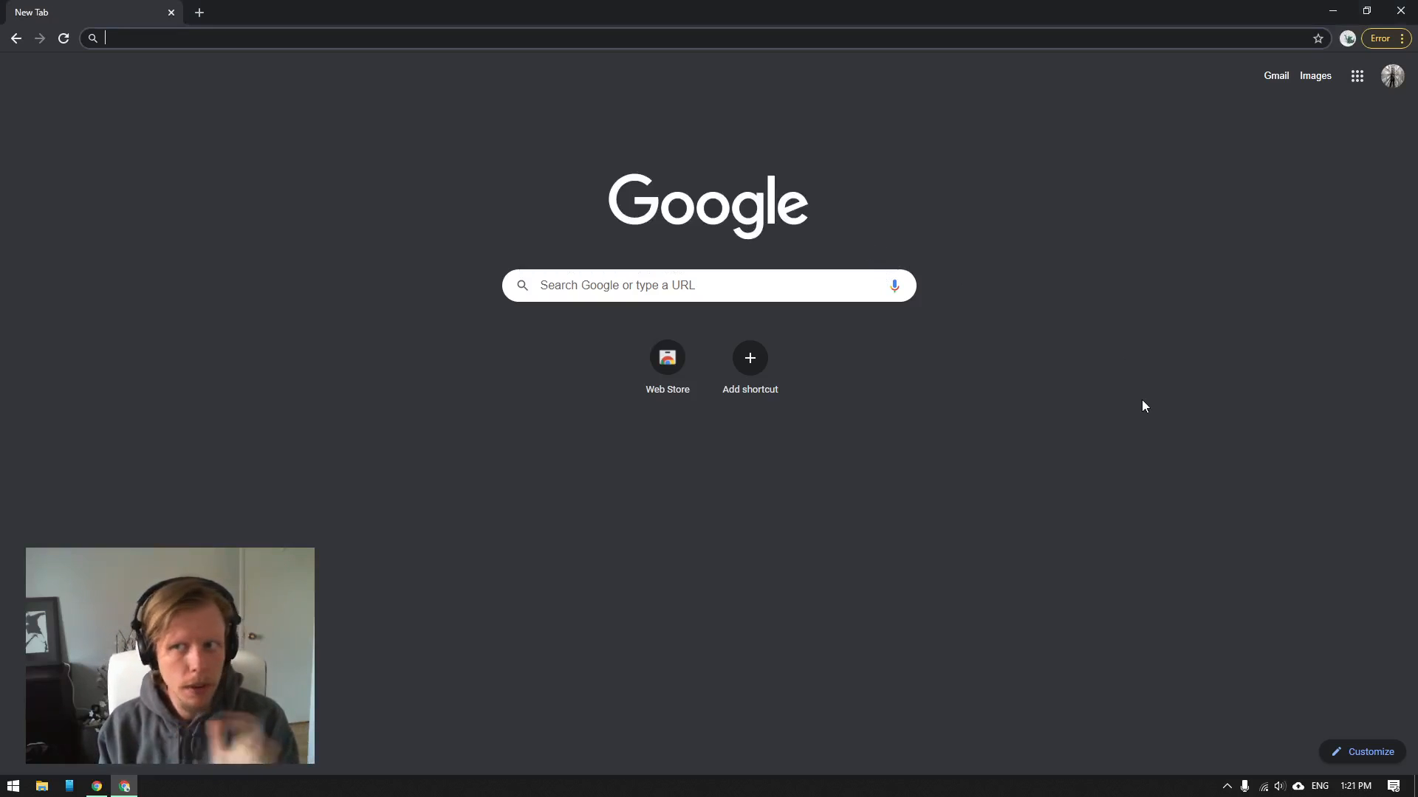
mouse_move(1245, 173)
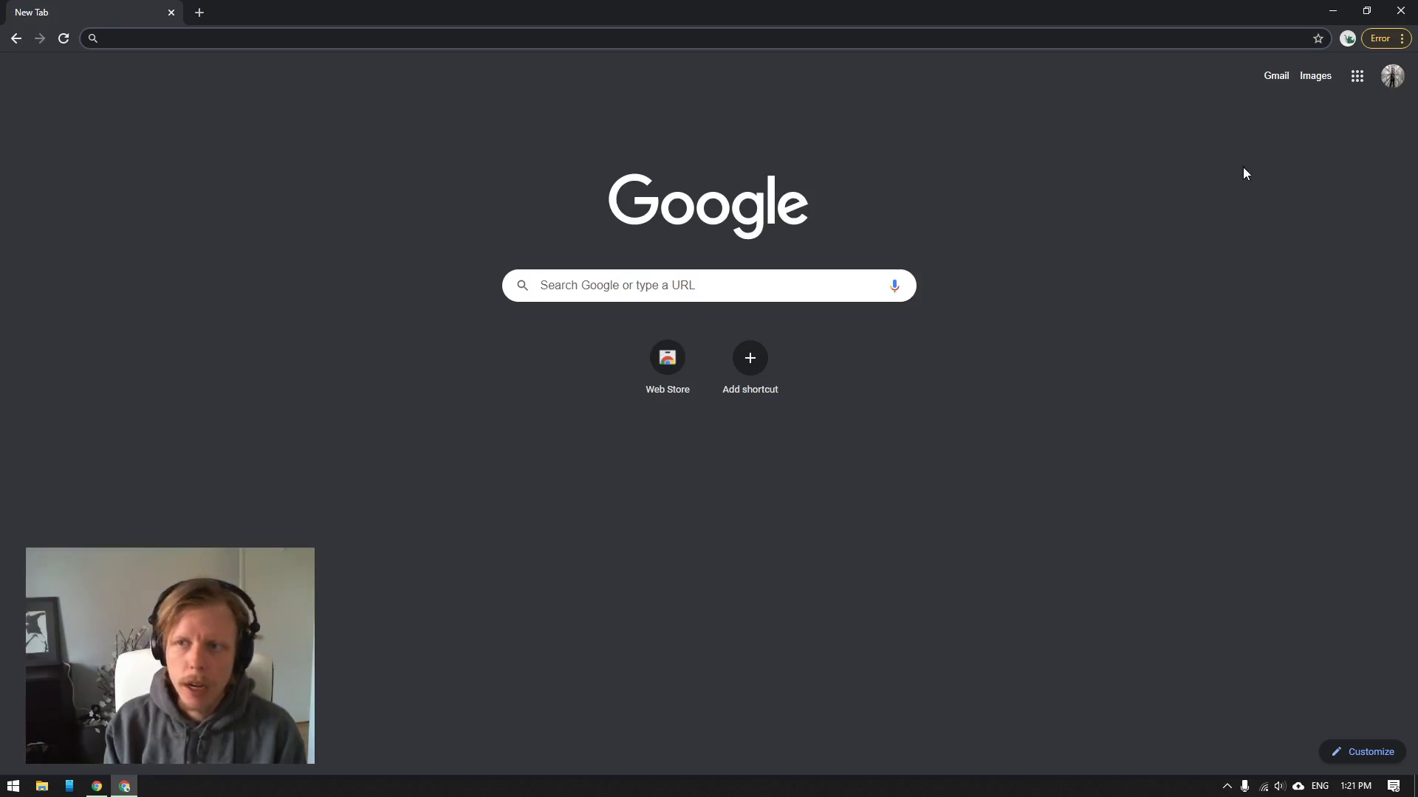
mouse_move(1331, 115)
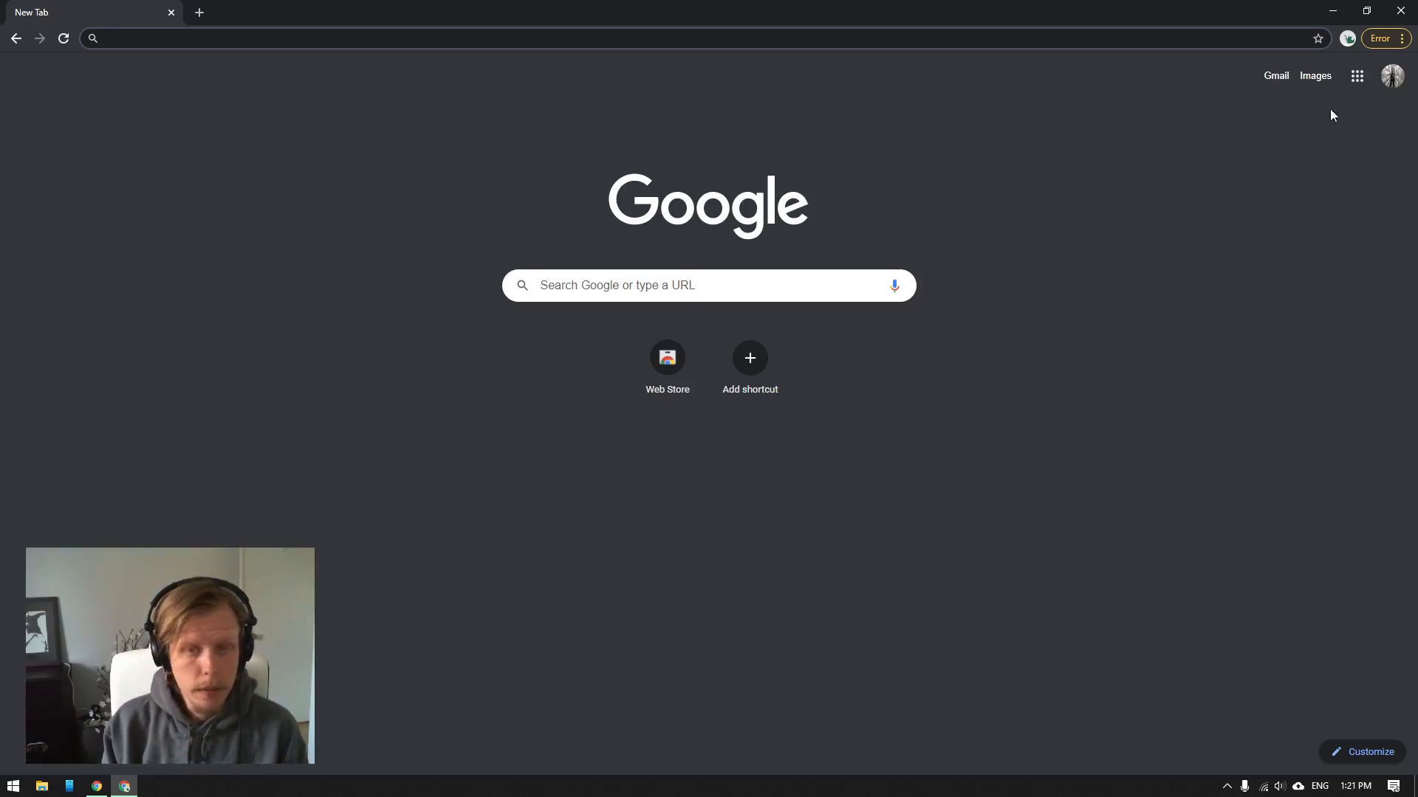
- Open Calendar from the Google apps grid and sign in with the work email and password
left_click(1356, 76)
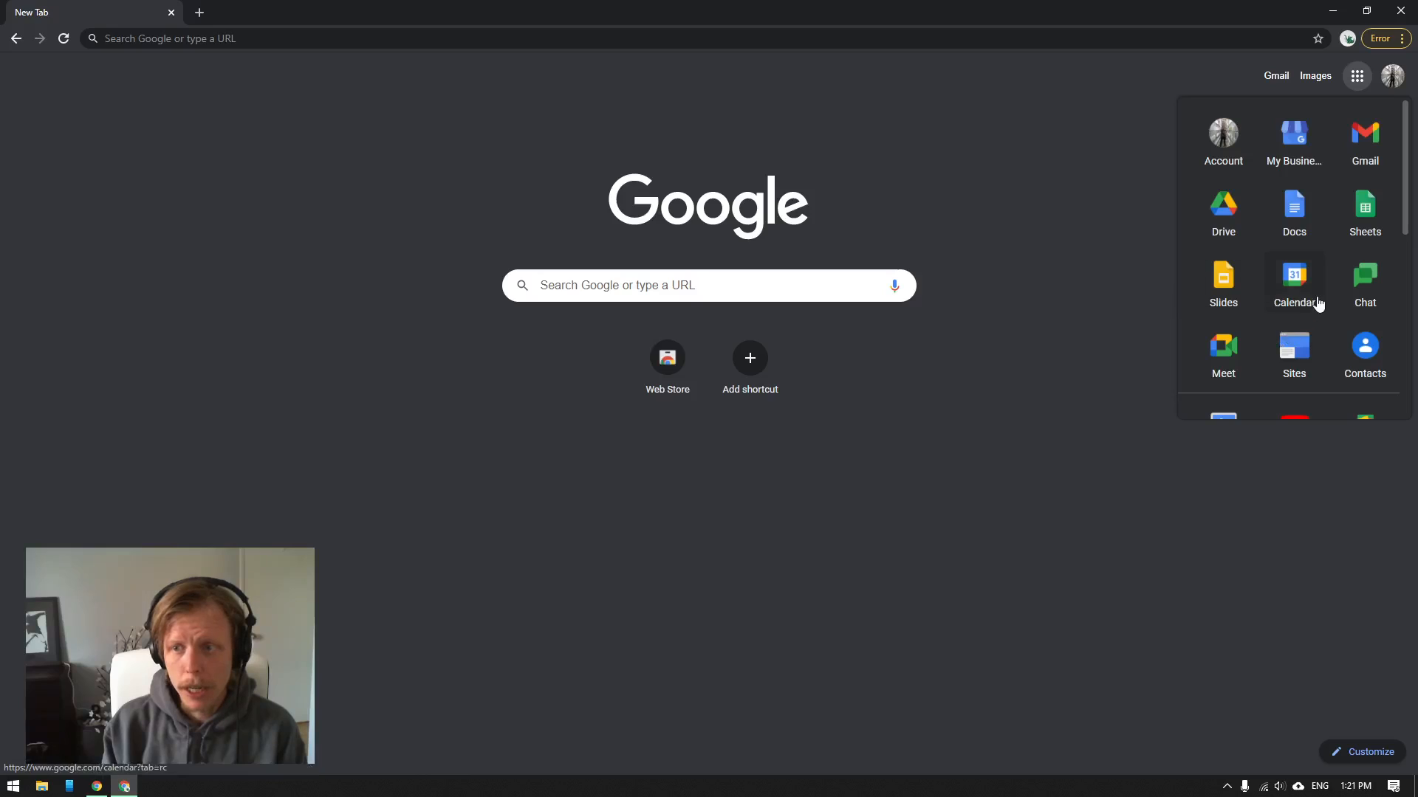
left_click(1293, 276)
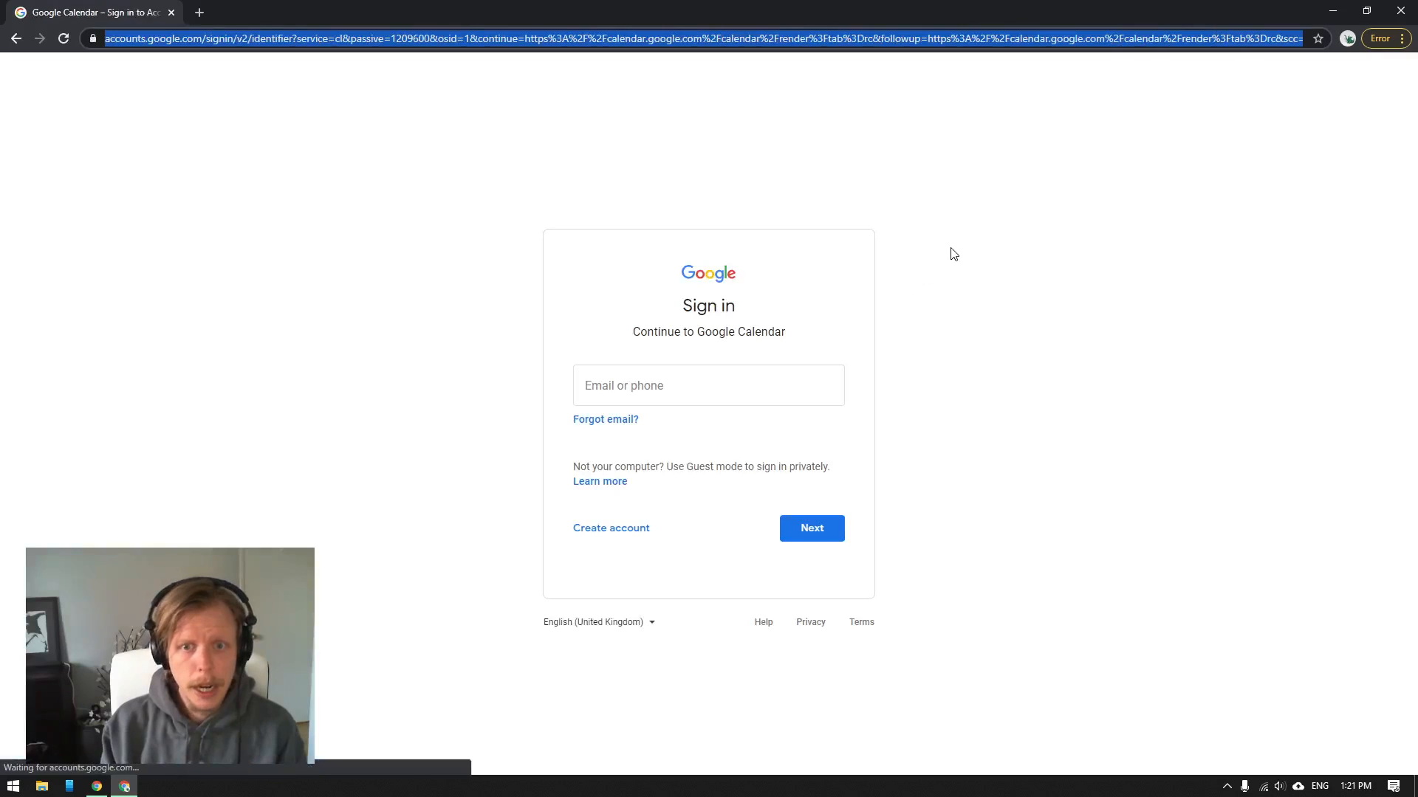
left_click(707, 385)
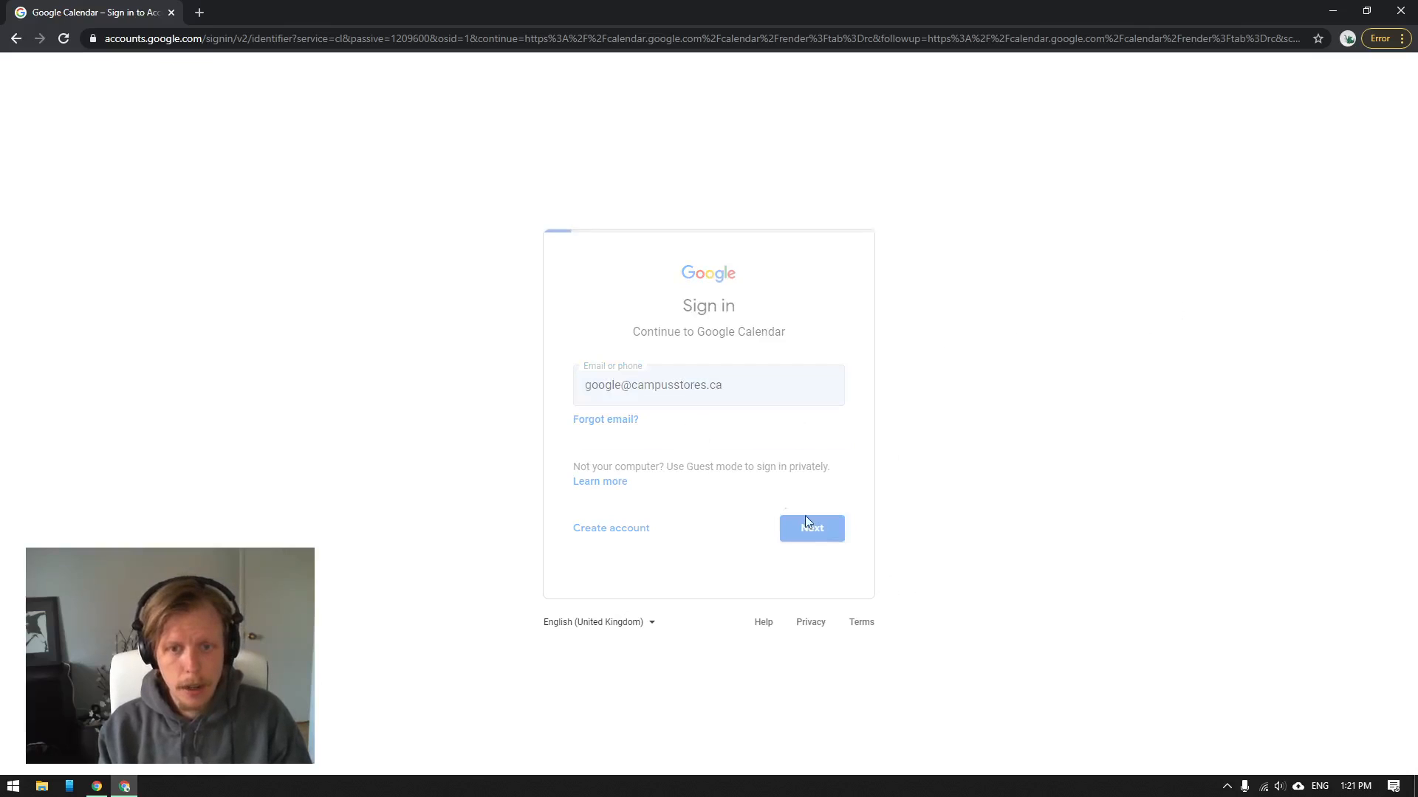
left_click(811, 529)
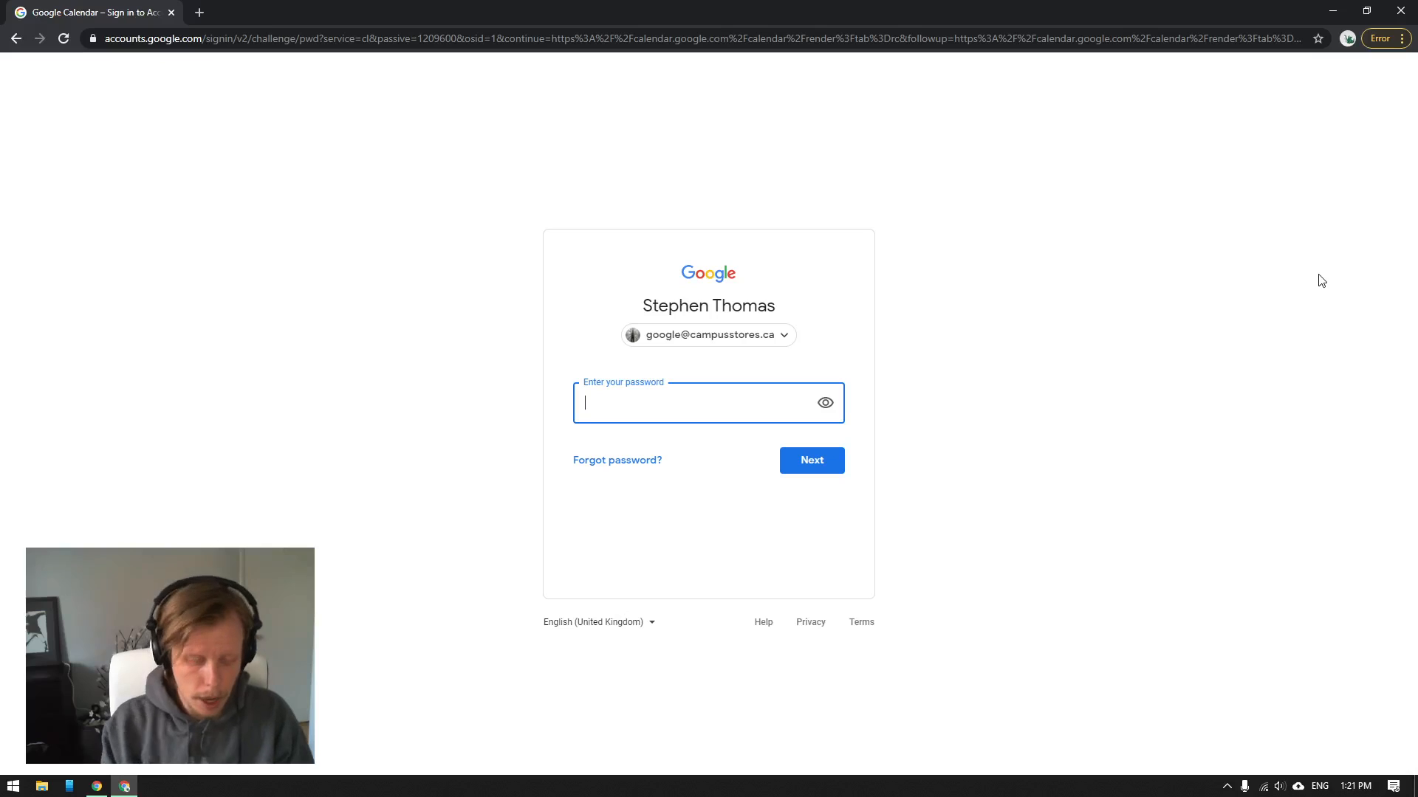
left_click(811, 461)
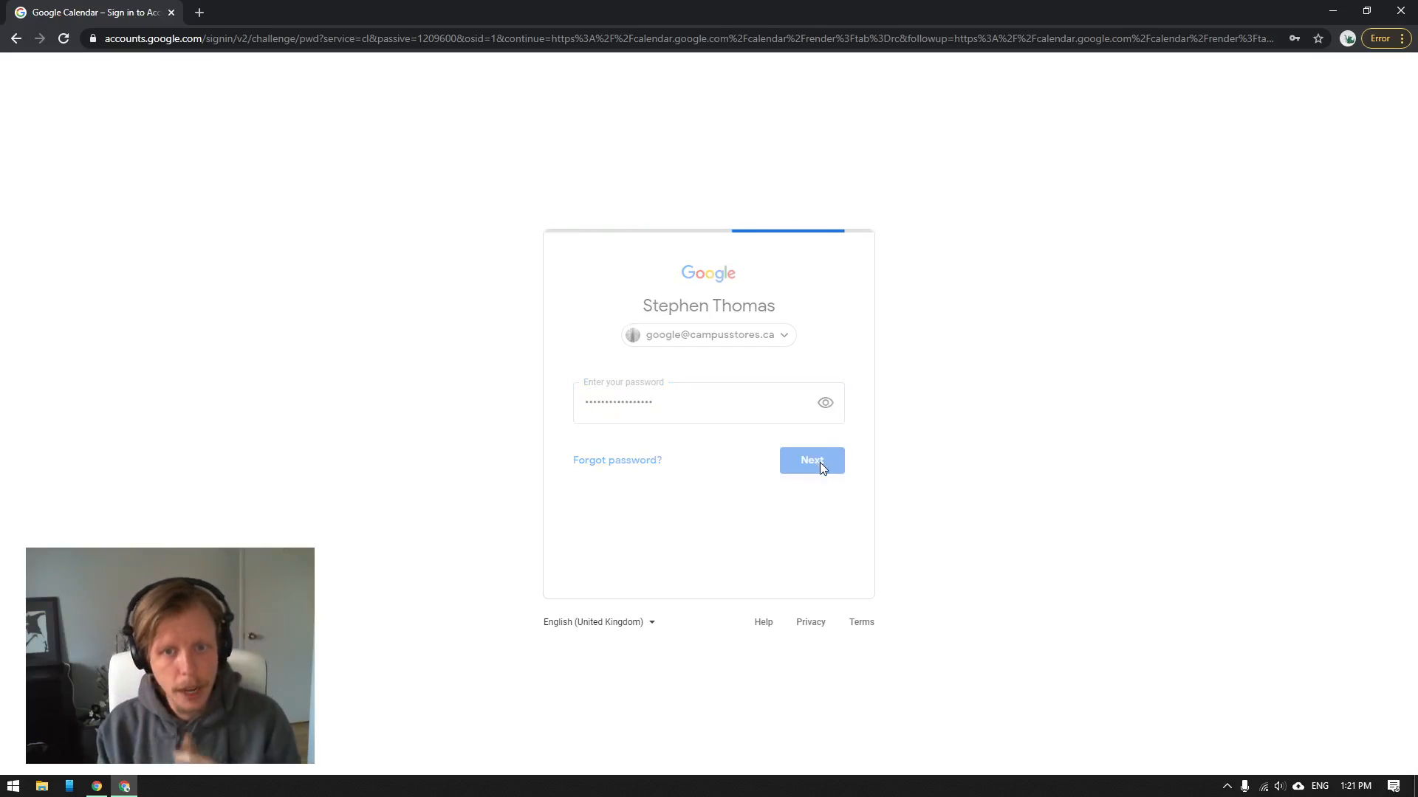
left_click(810, 461)
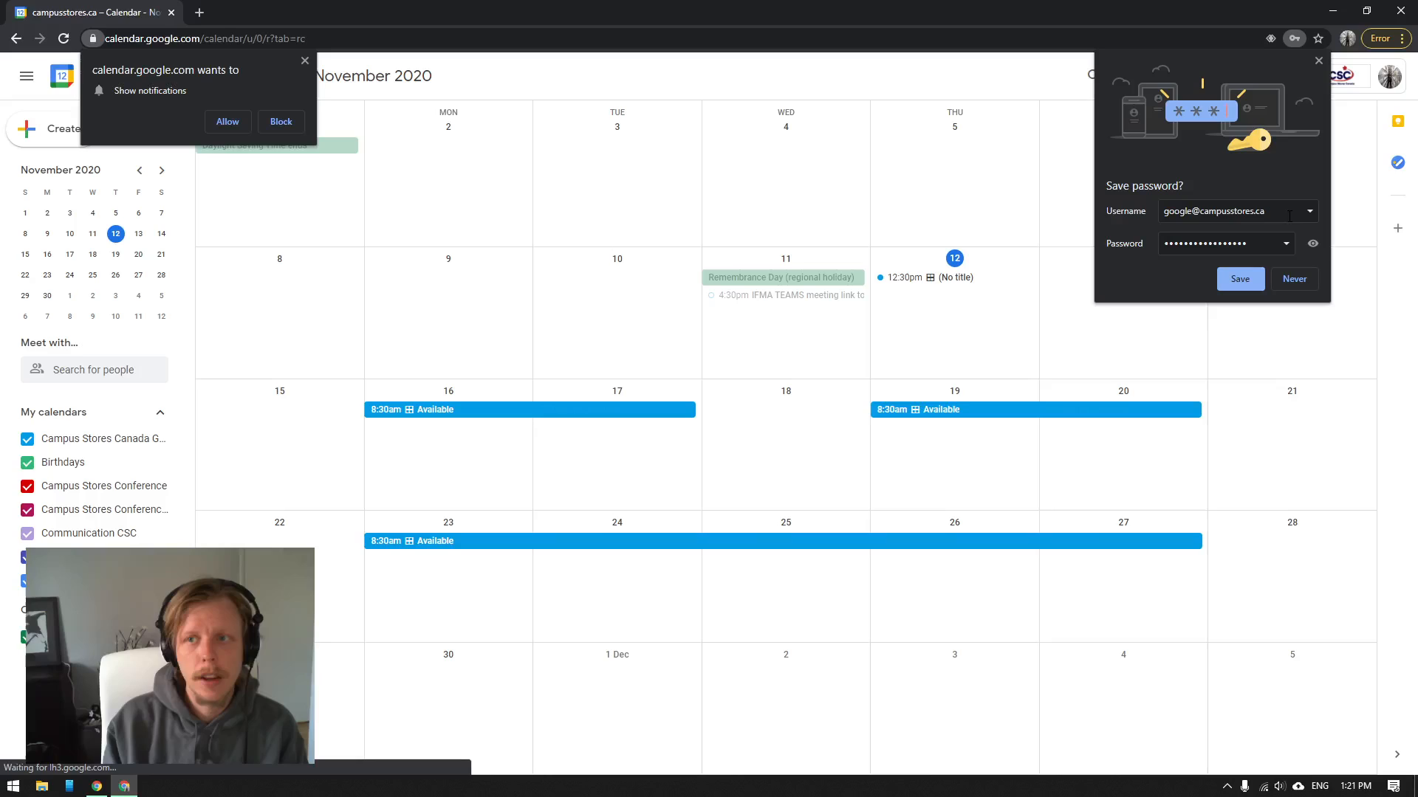
- Dismiss the Save password offer and the Show notifications request
left_click(1319, 61)
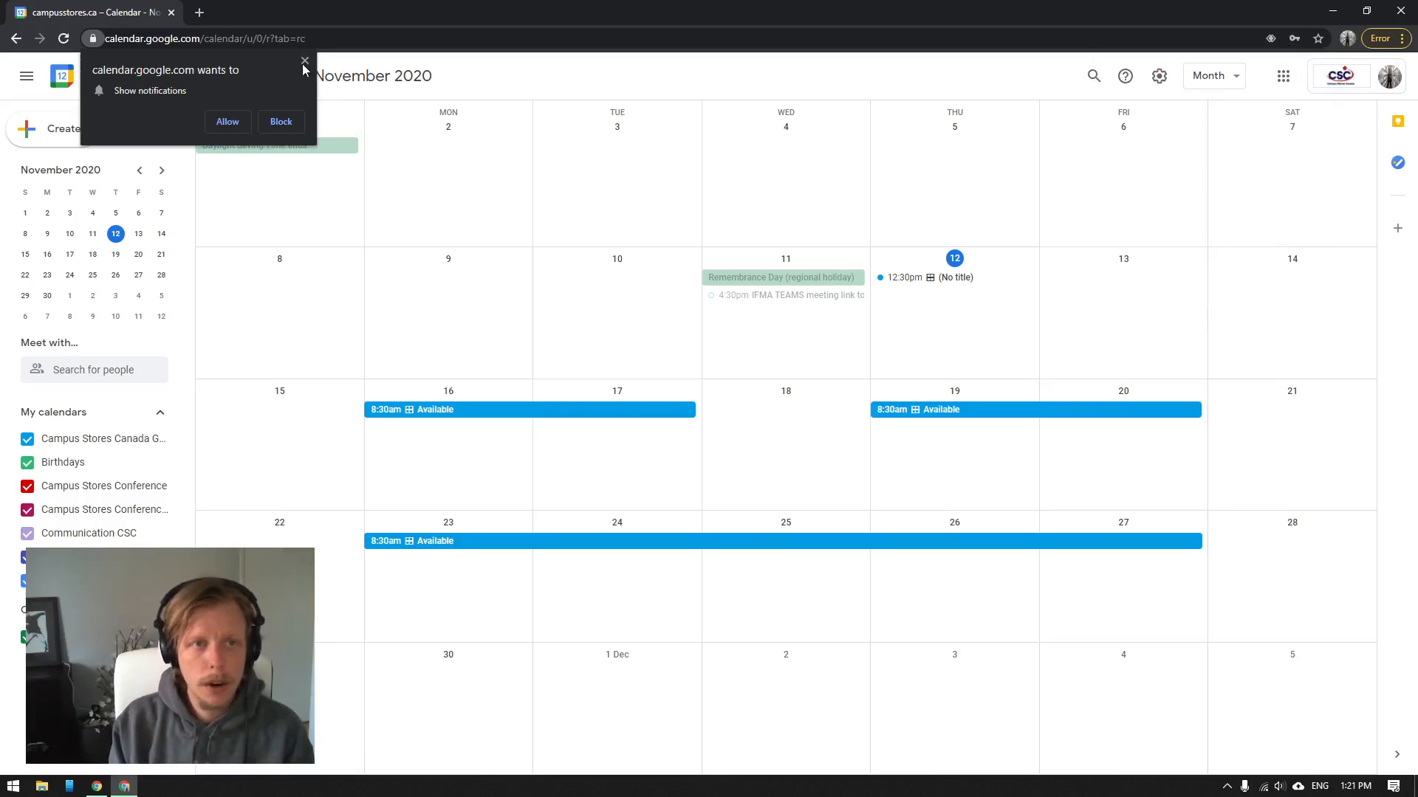
left_click(304, 60)
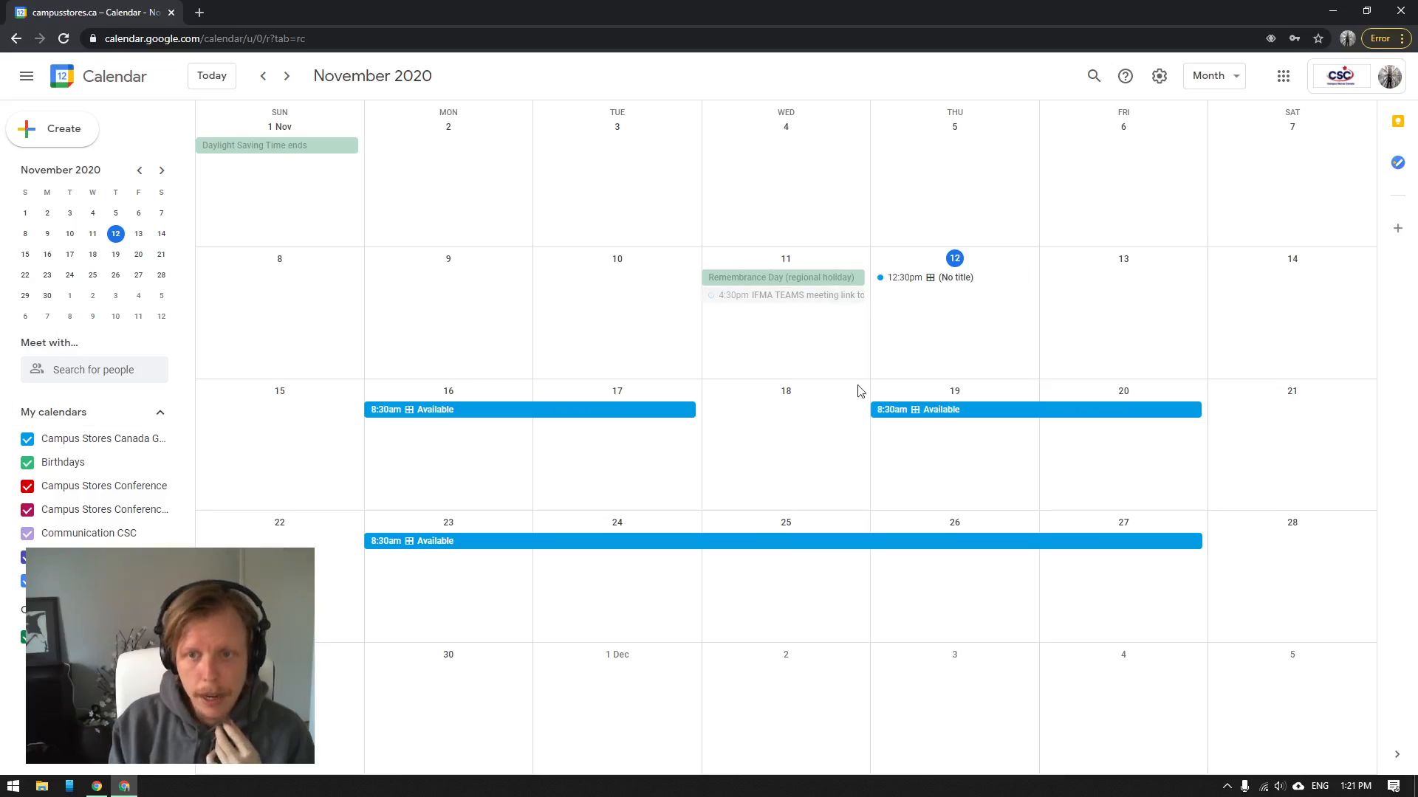
mouse_move(943, 239)
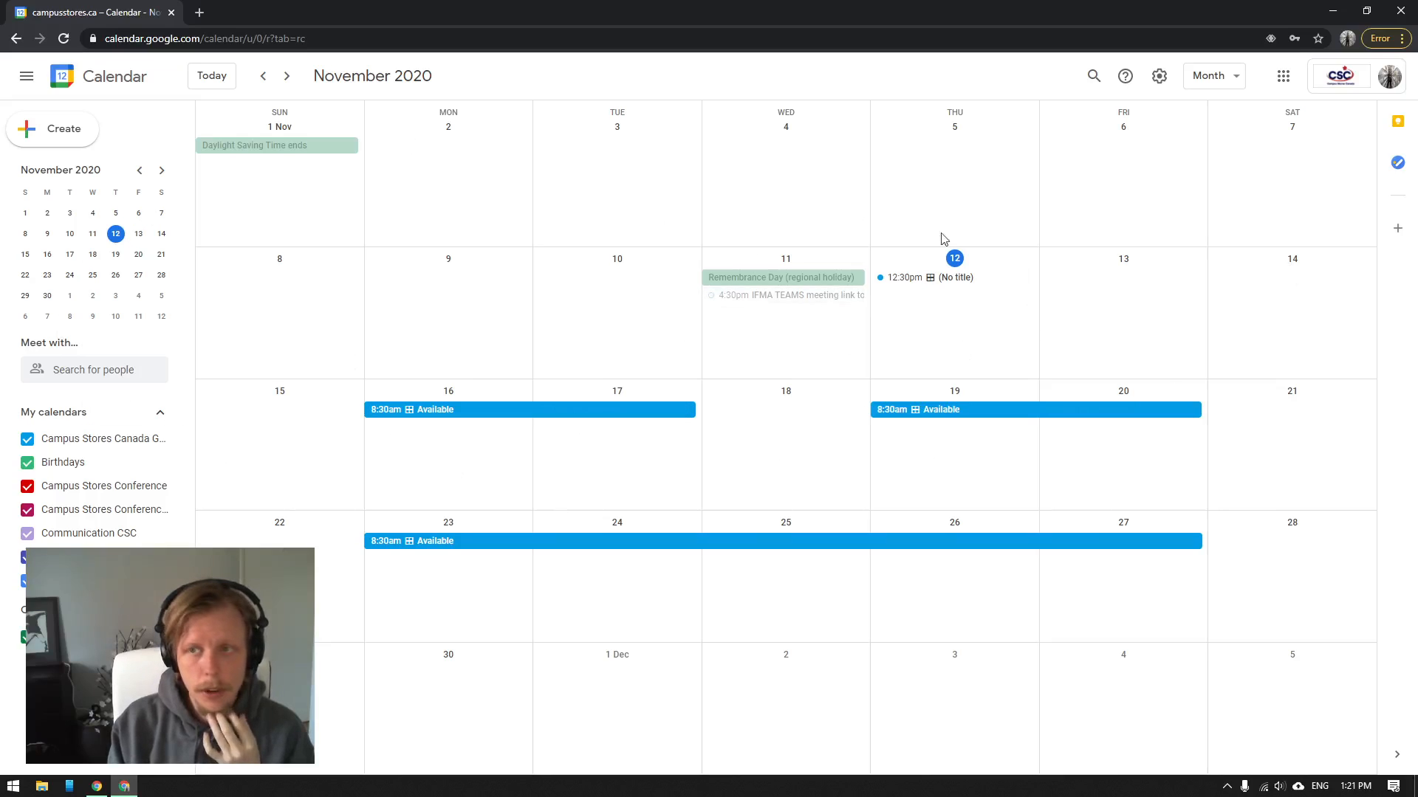
- Open Google Meet in a second tab from the apps grid, then return to the Calendar tab
left_click(1281, 75)
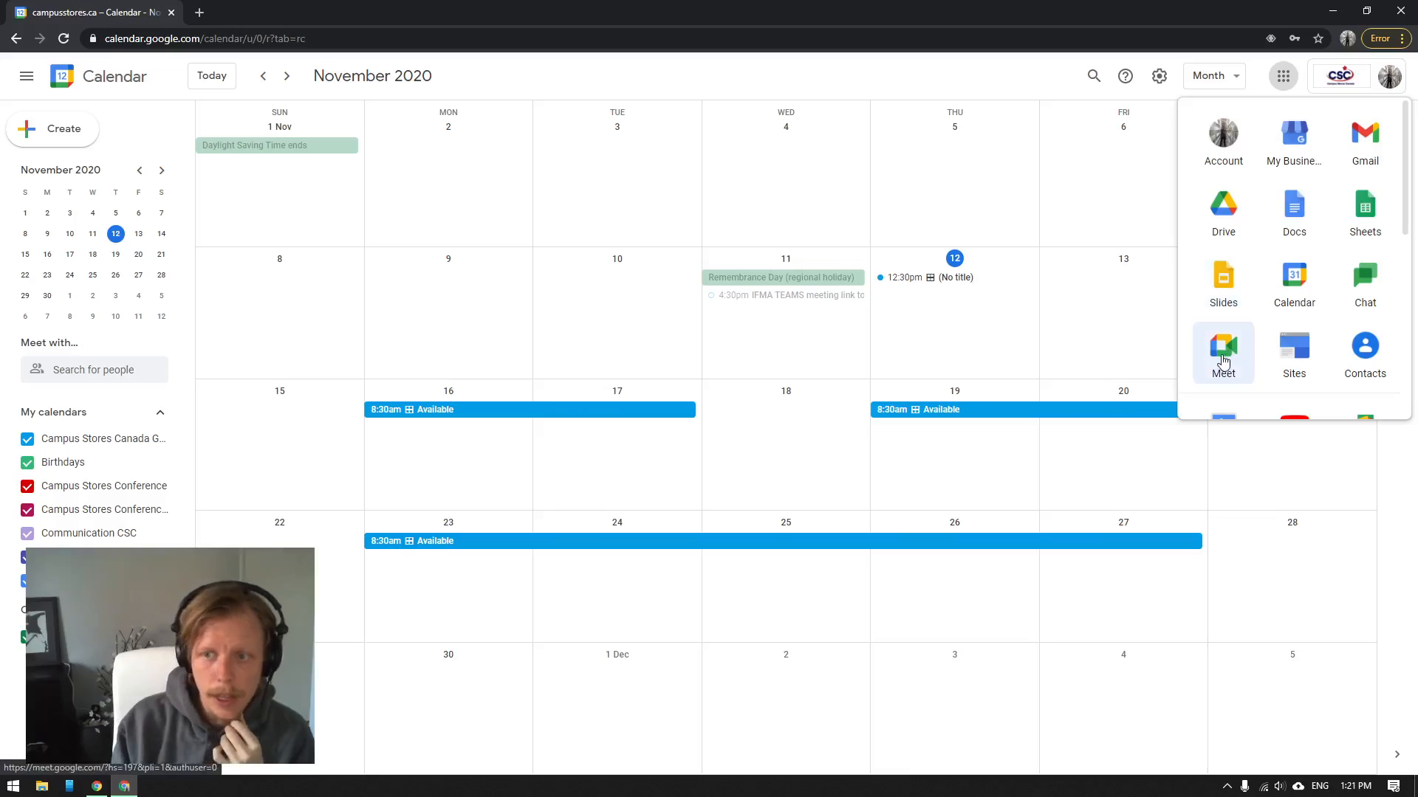
left_click(1223, 351)
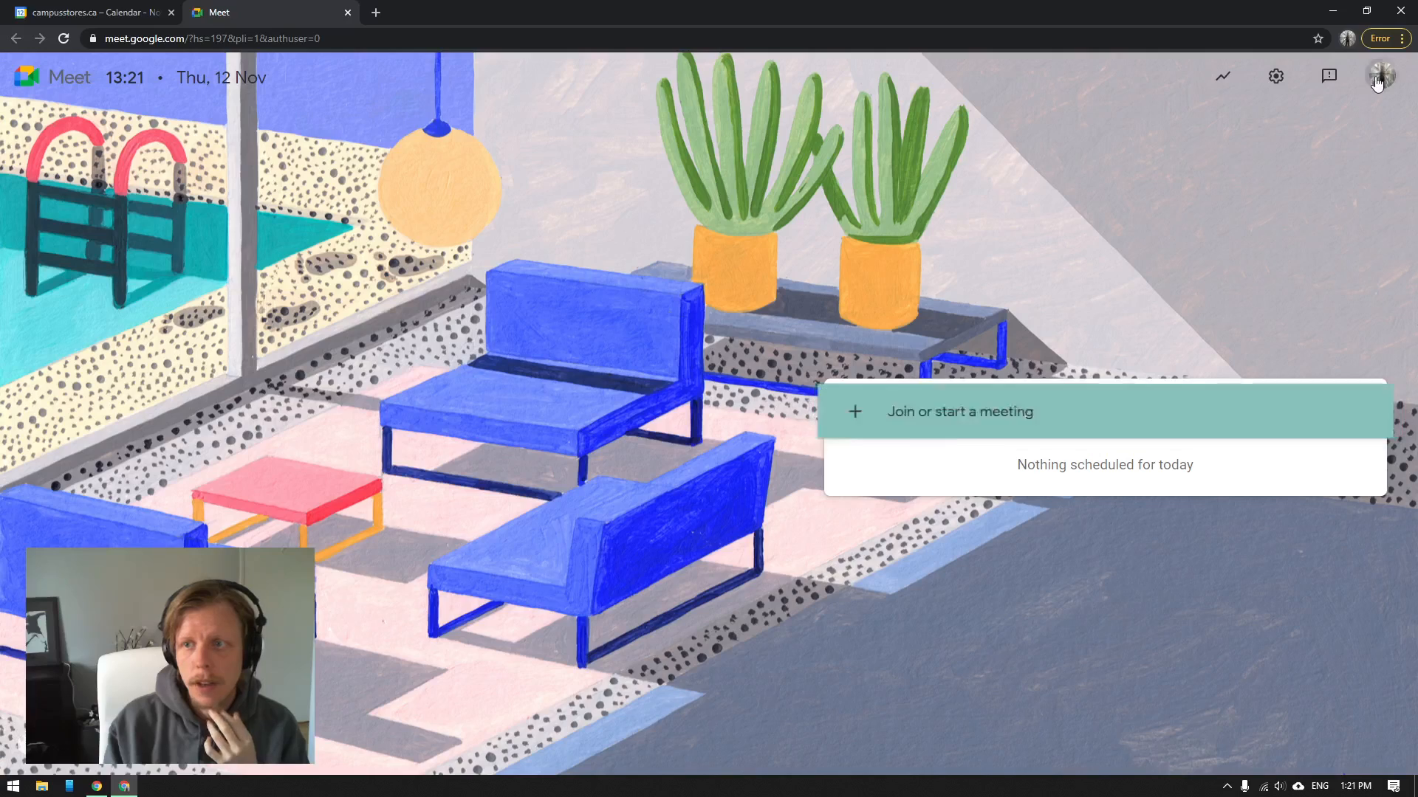
left_click(1379, 76)
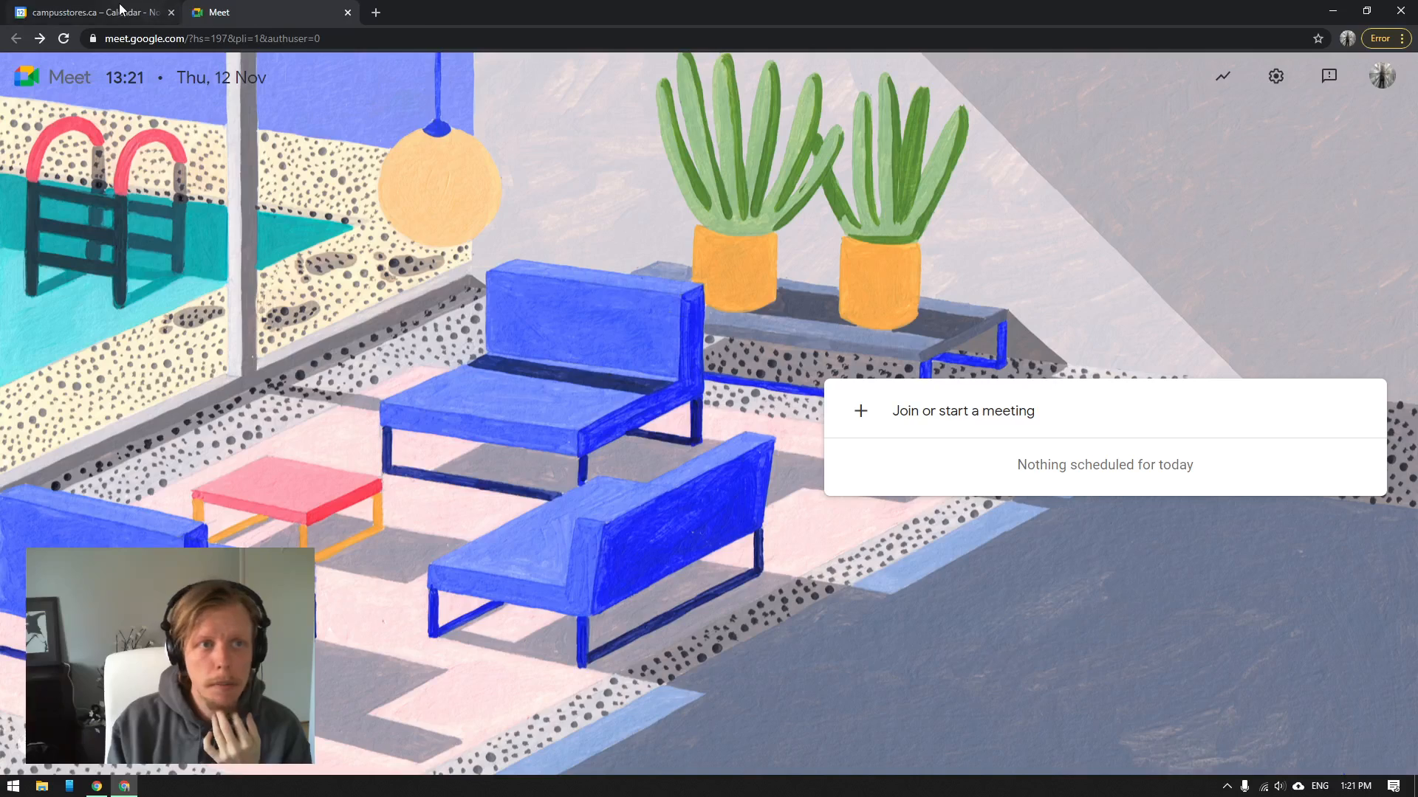
left_click(90, 12)
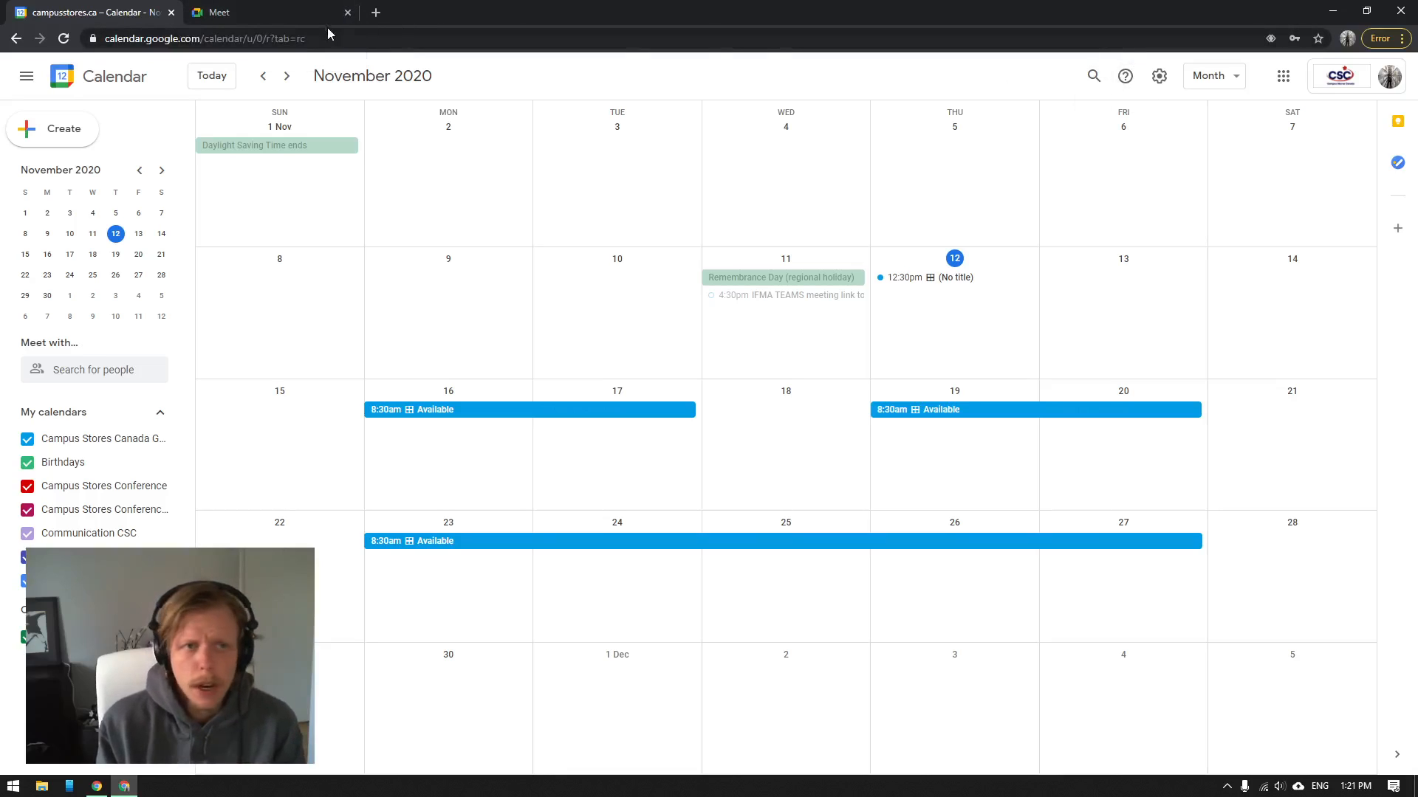
mouse_move(749, 377)
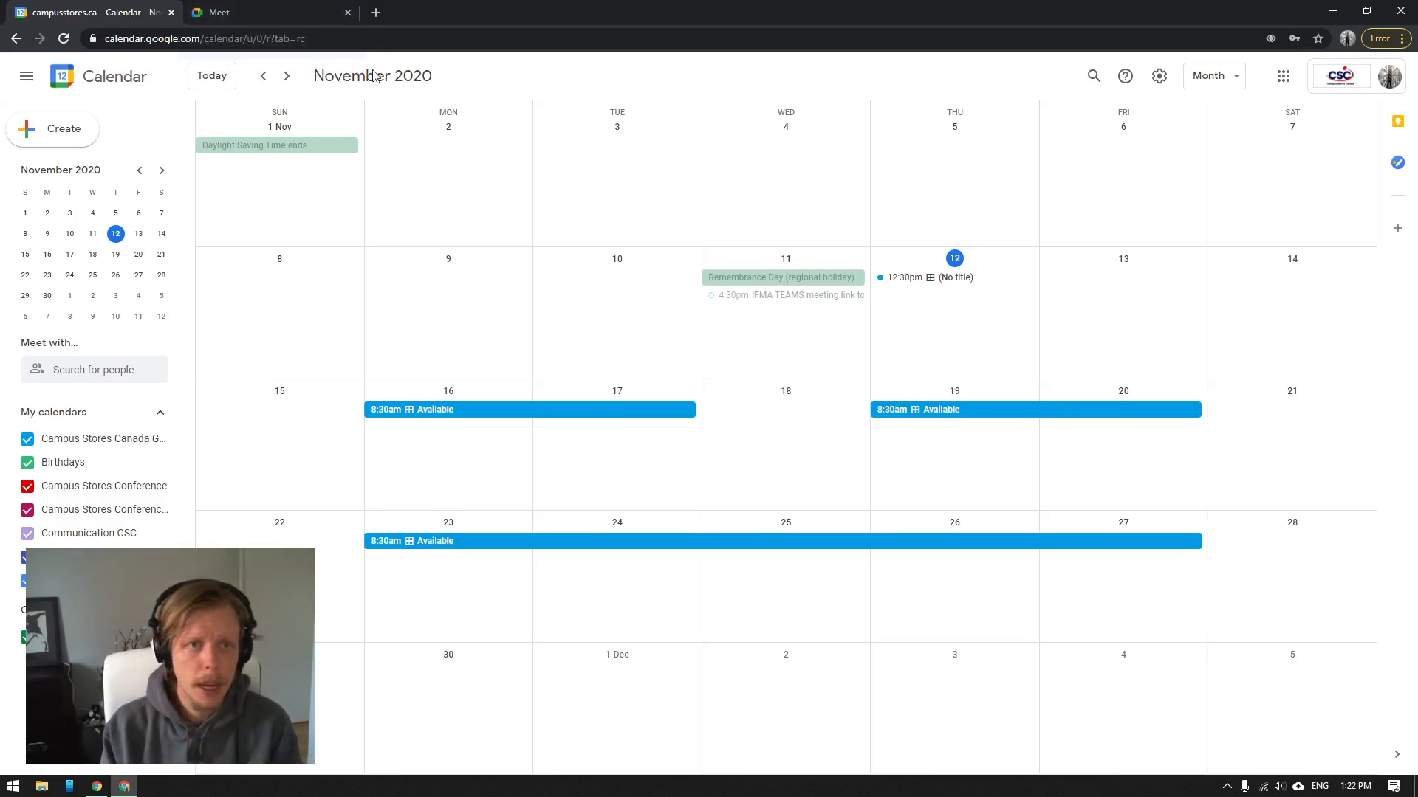
mouse_move(1404, 13)
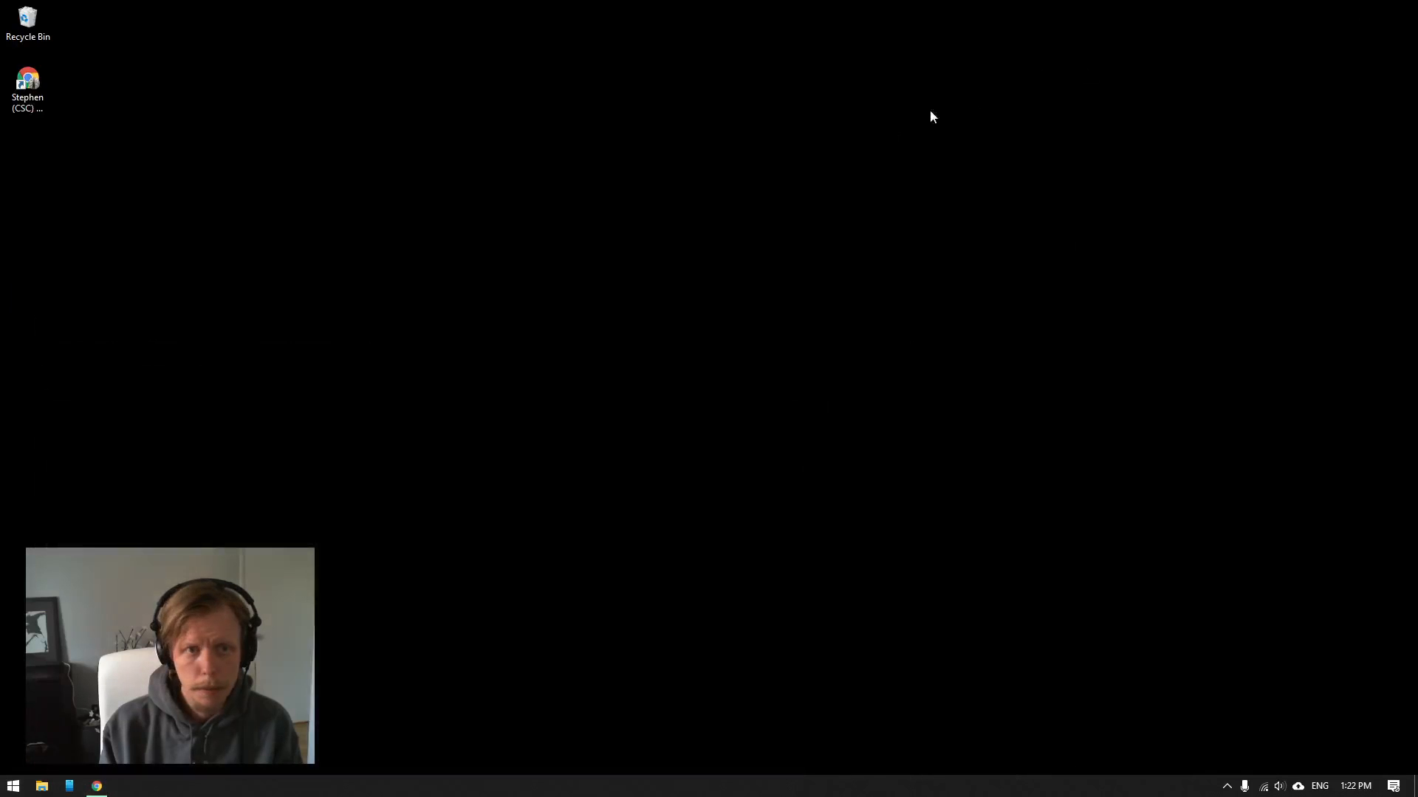
- Launch Chrome in the CSC profile from its desktop shortcut
left_click(27, 90)
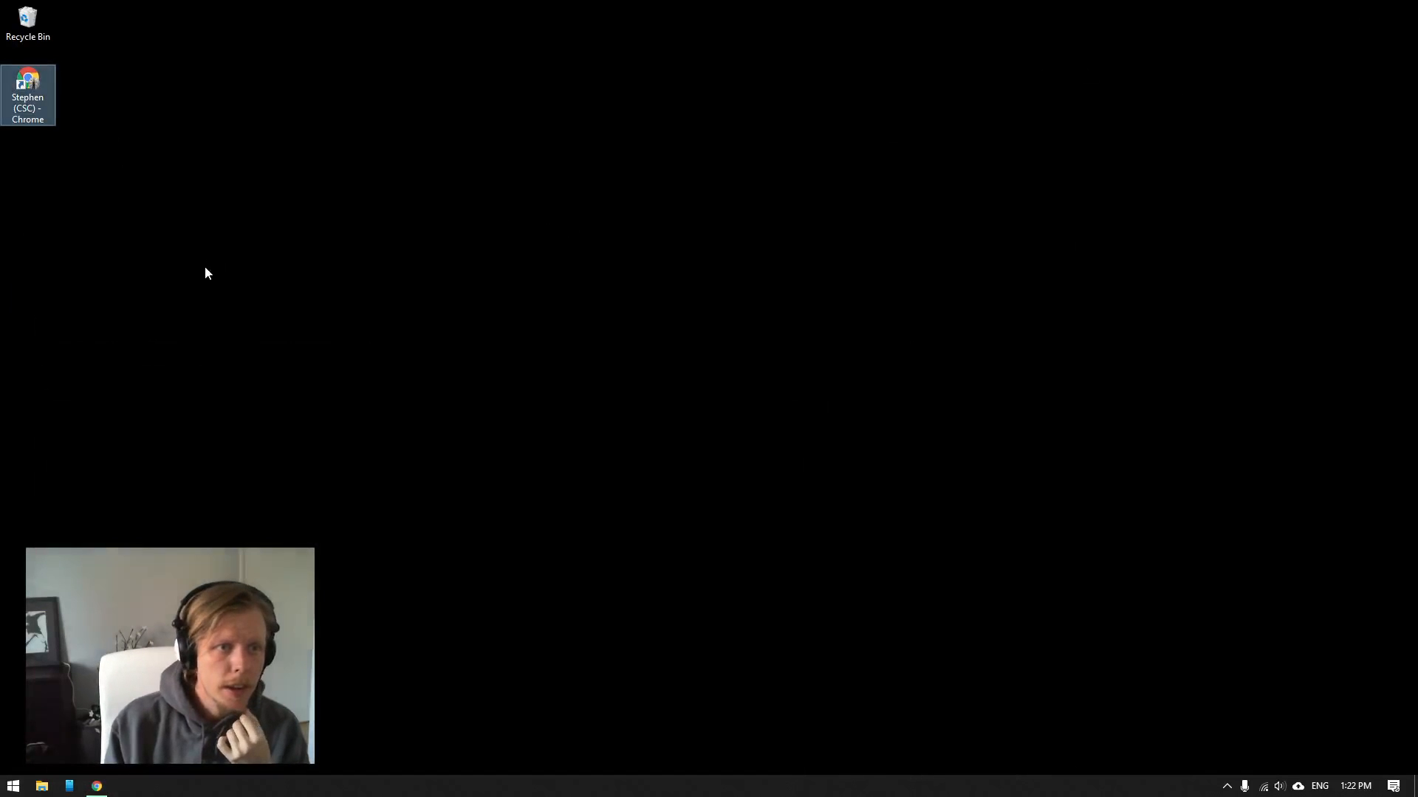
mouse_move(1050, 454)
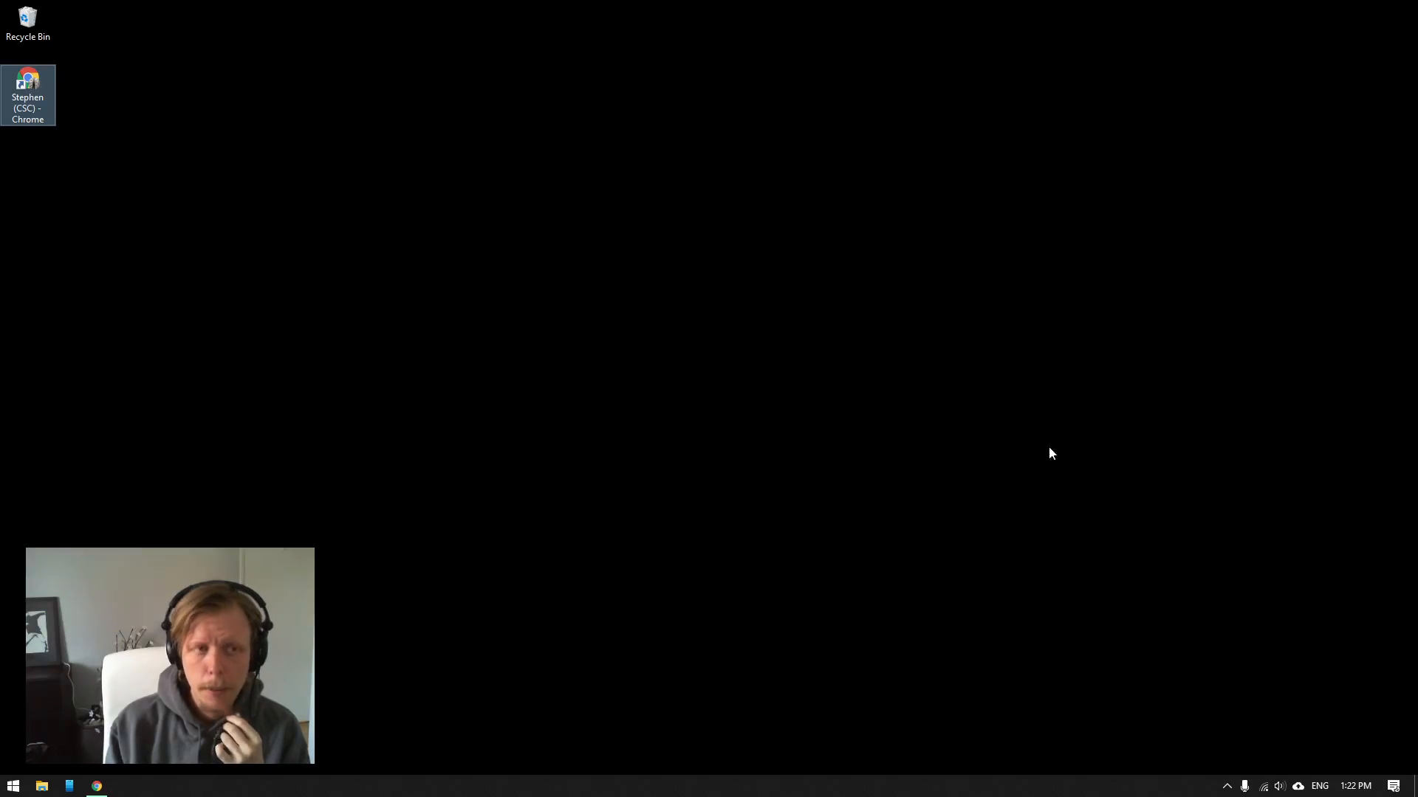
mouse_move(316, 285)
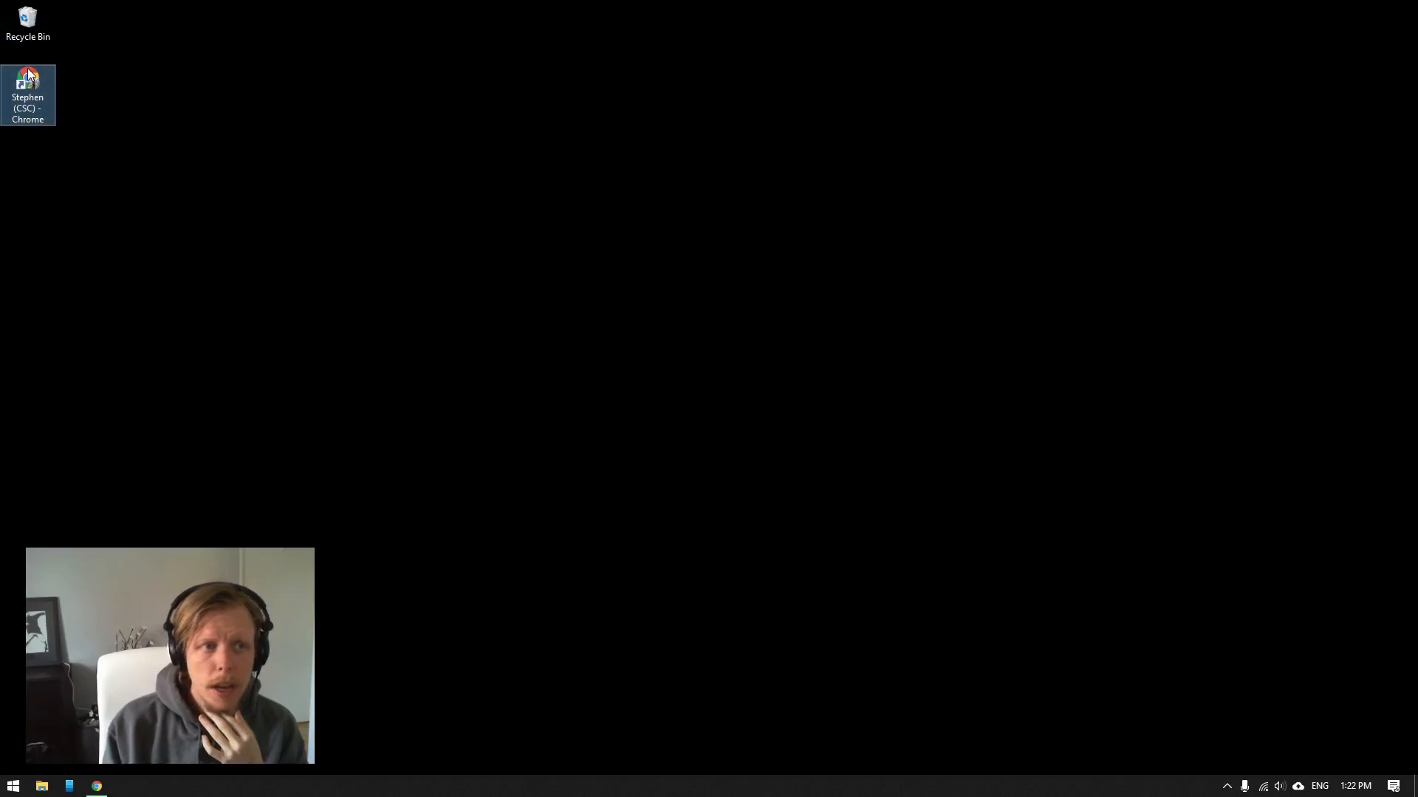
double_click(27, 82)
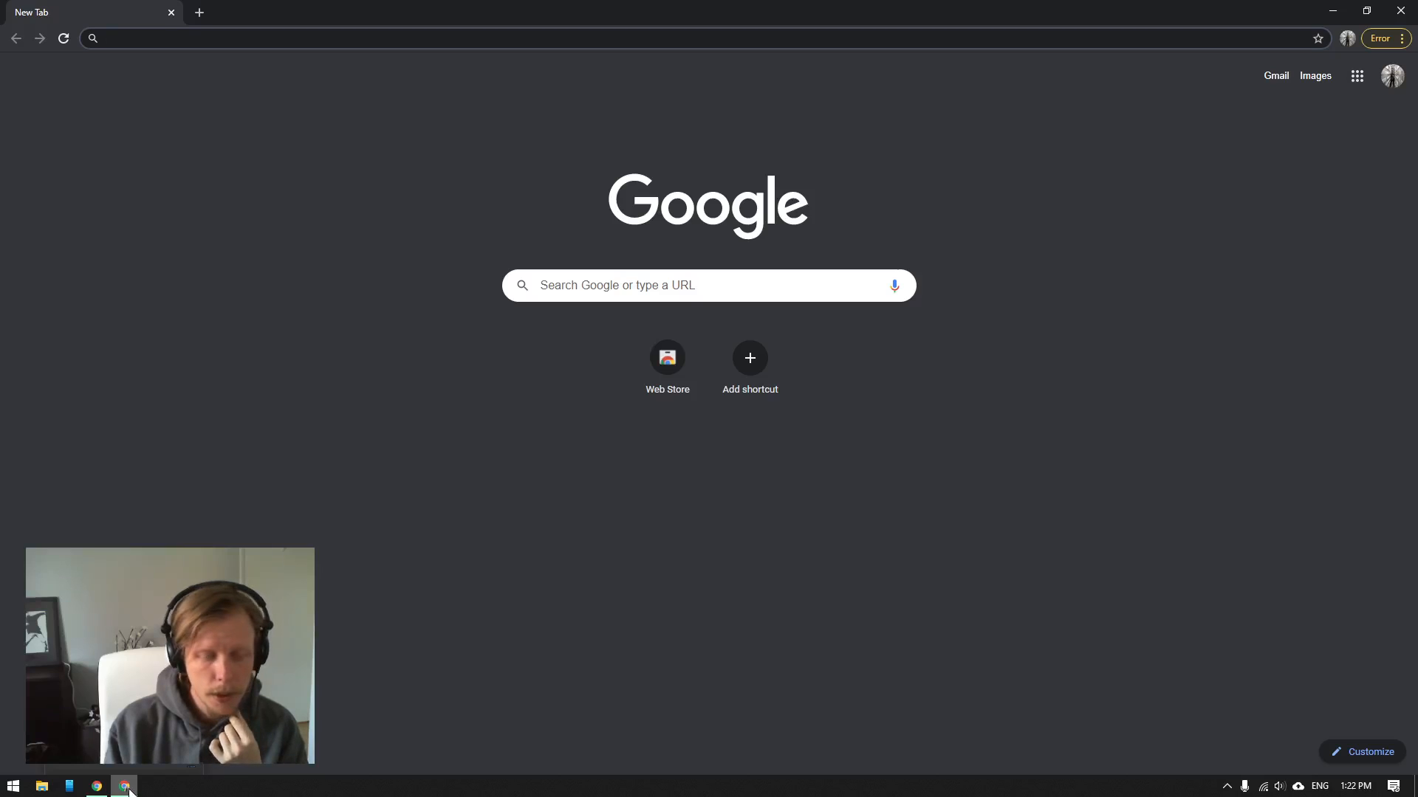
mouse_move(1391, 75)
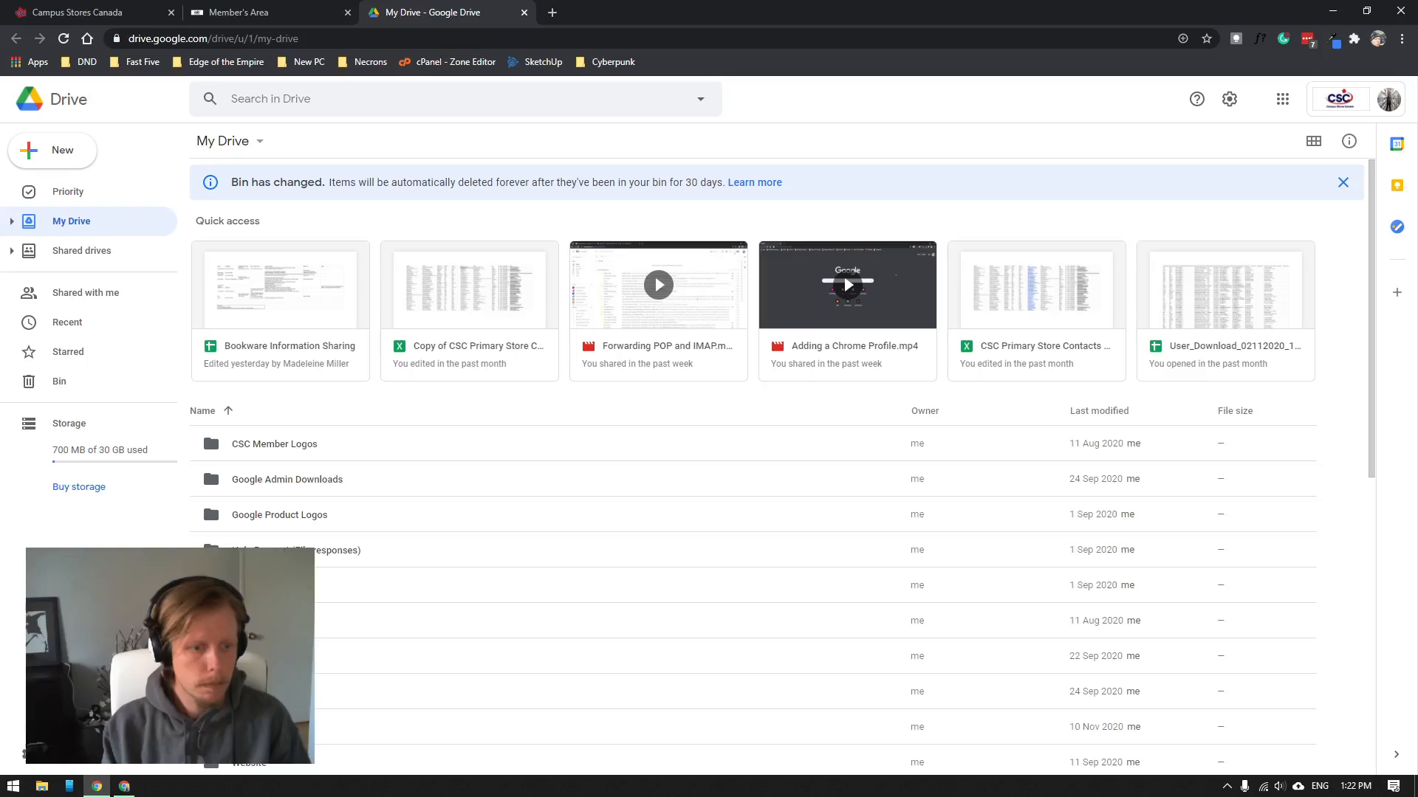
mouse_move(459, 561)
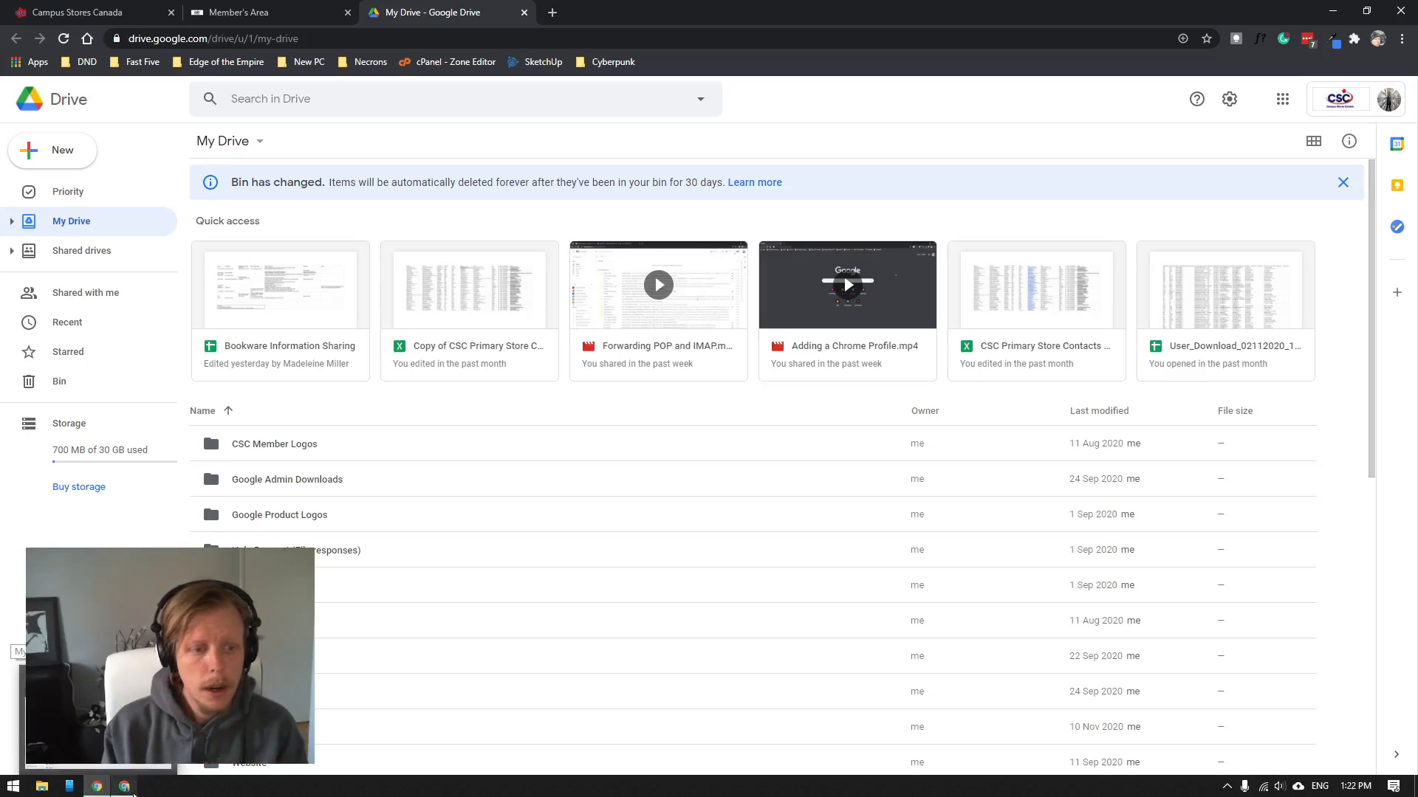
left_click(551, 11)
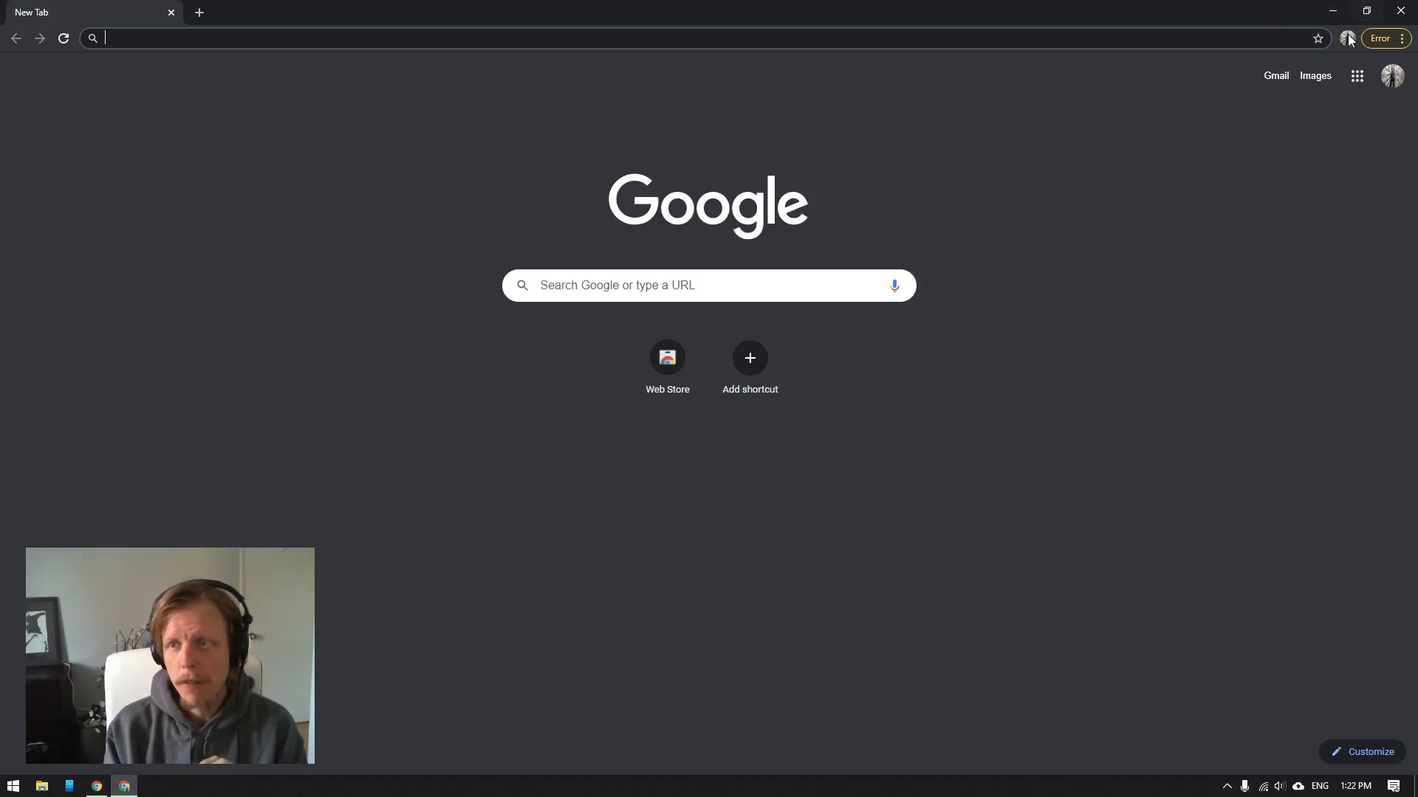
mouse_move(167, 775)
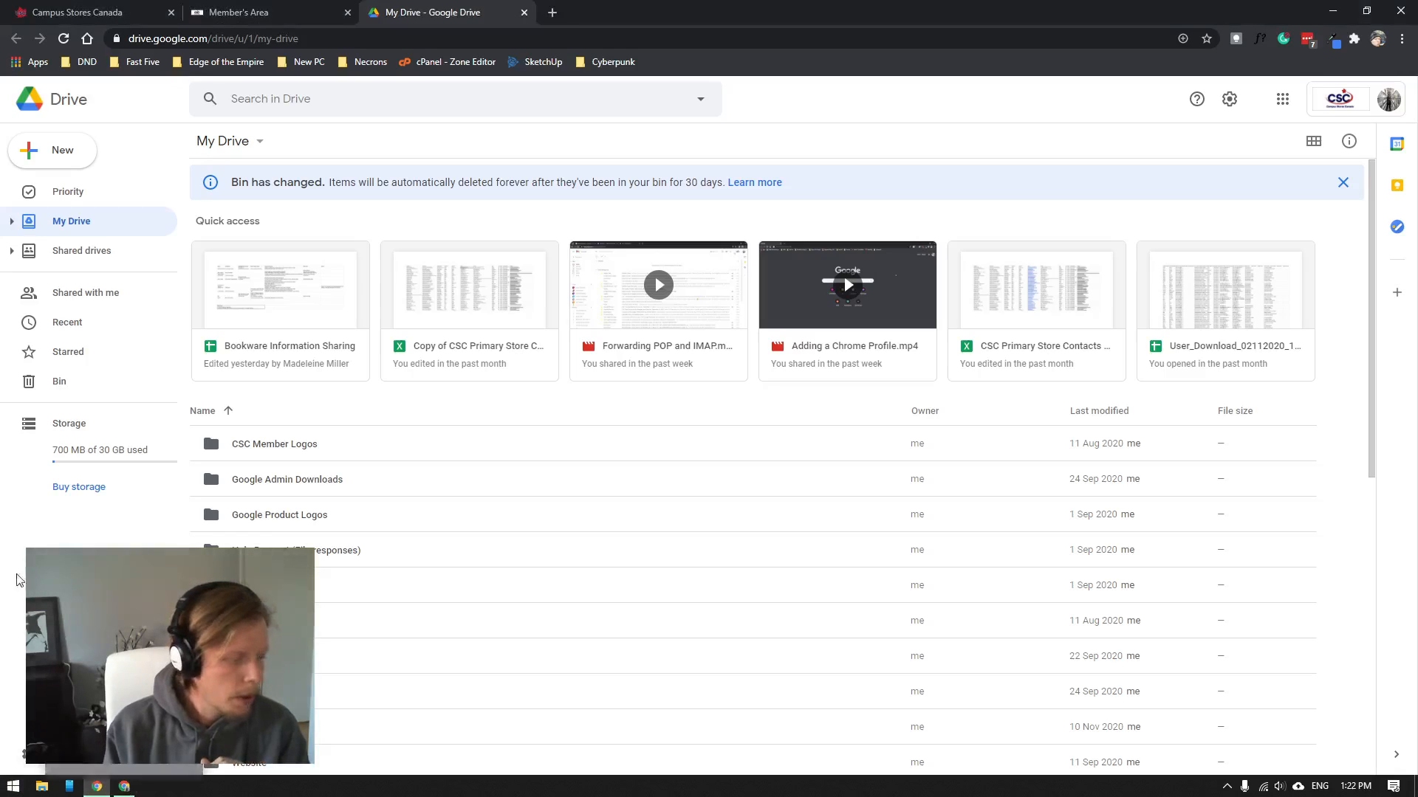
mouse_move(687, 372)
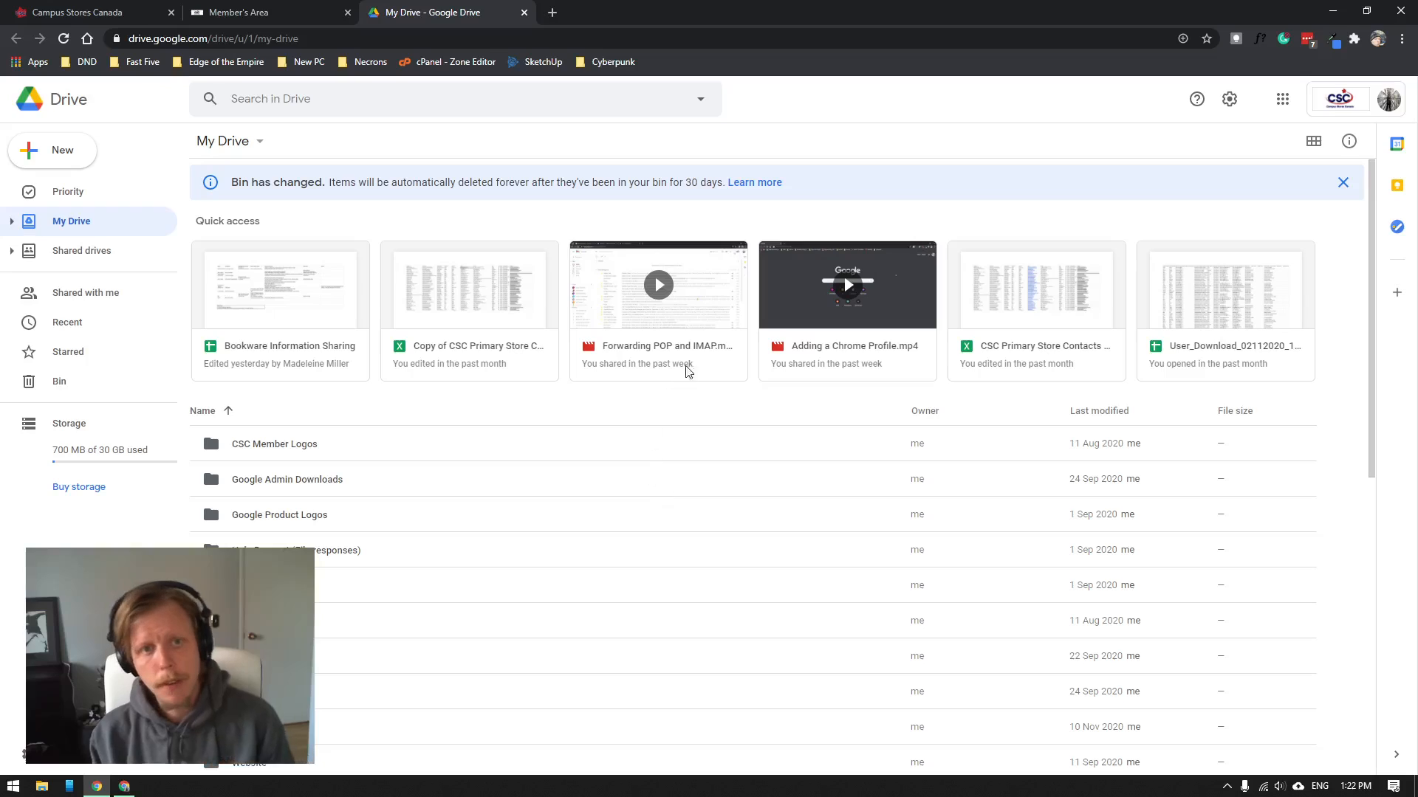
mouse_move(711, 240)
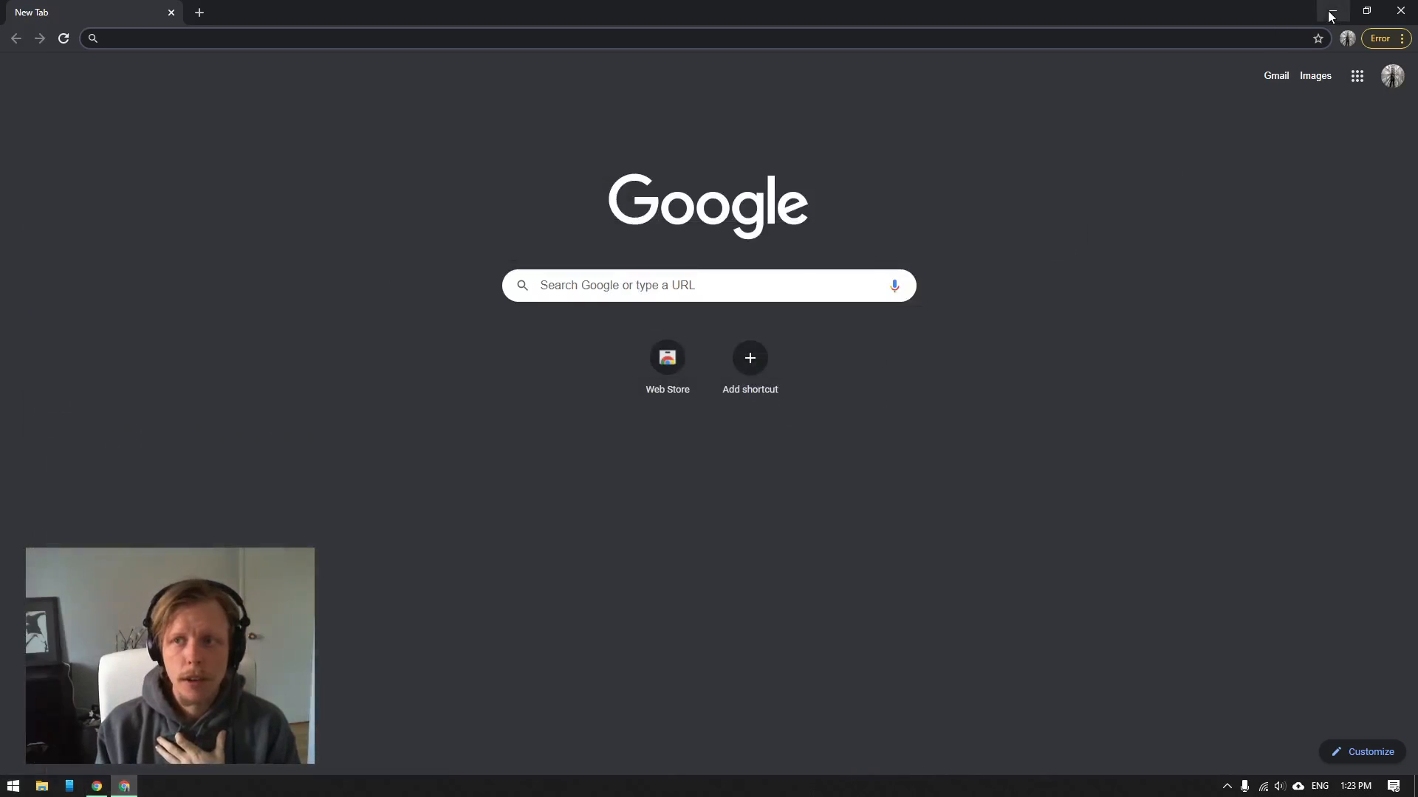
mouse_move(1356, 75)
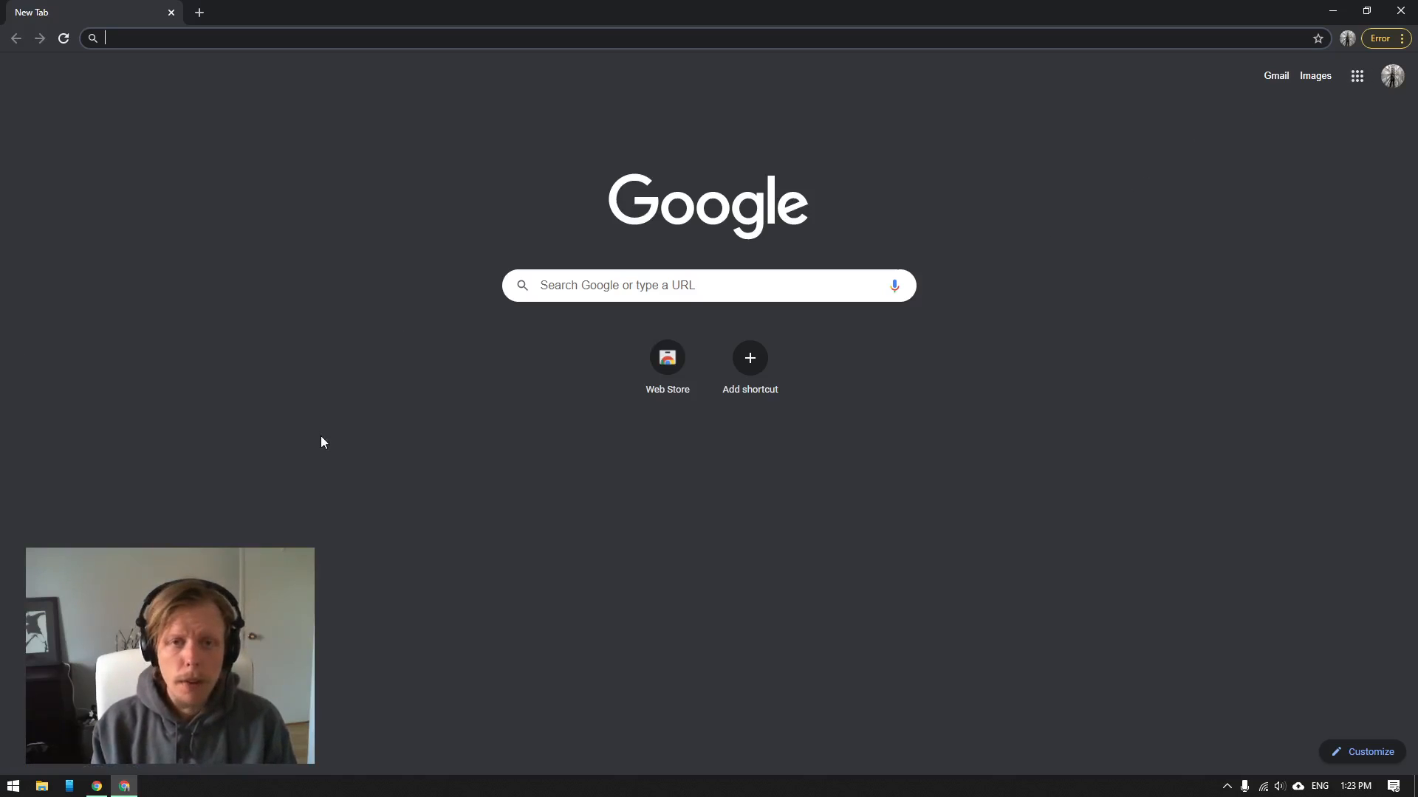
mouse_move(351, 423)
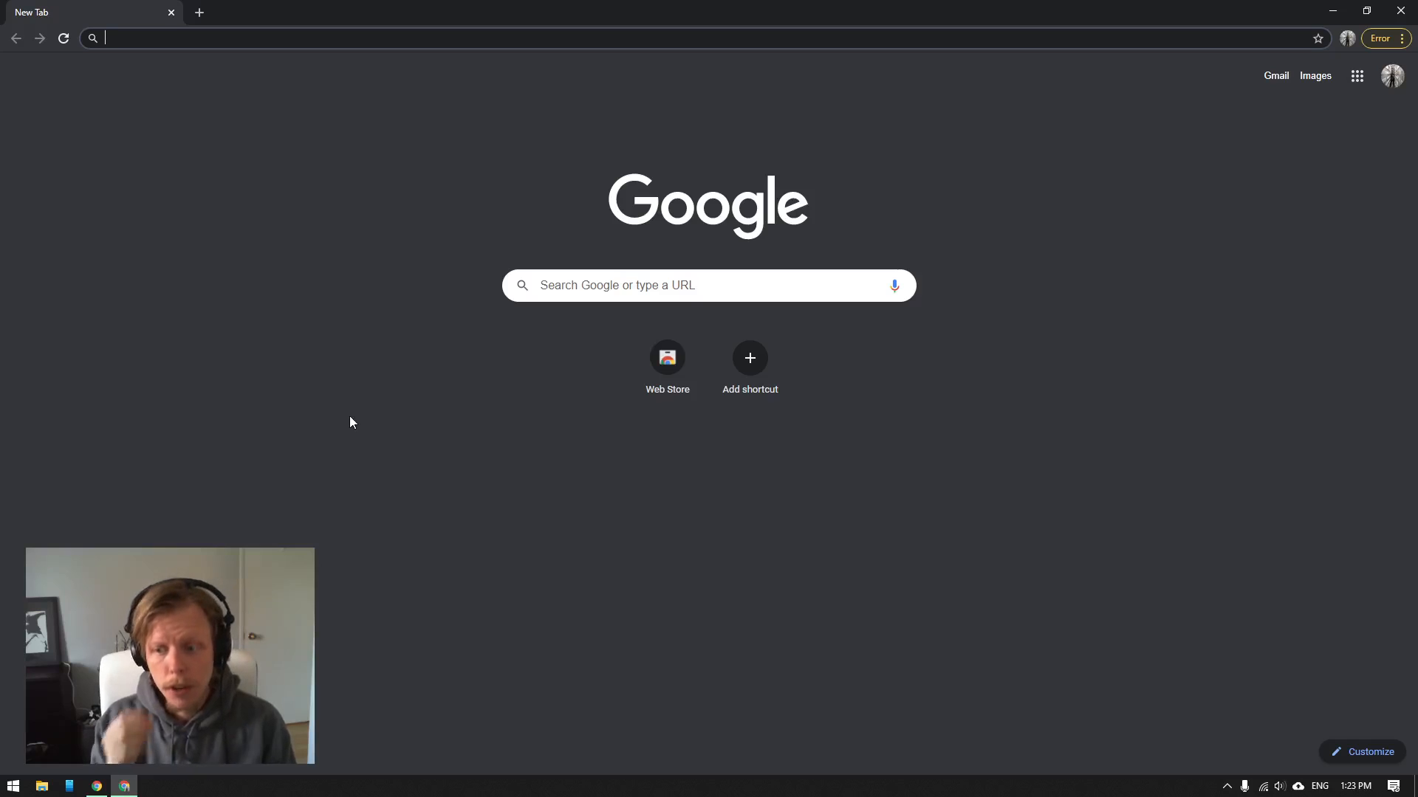